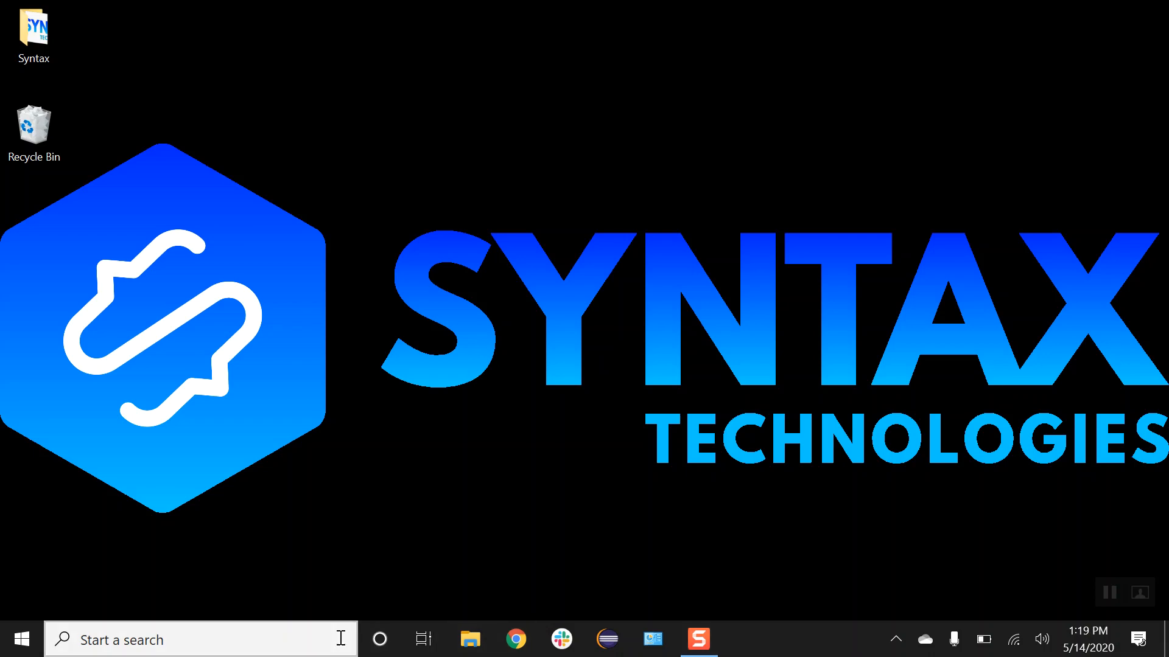
# - Open Command Prompt via 'cmd' search and run java -version, which reports 'java' not recognized
pyautogui.write('cmd')
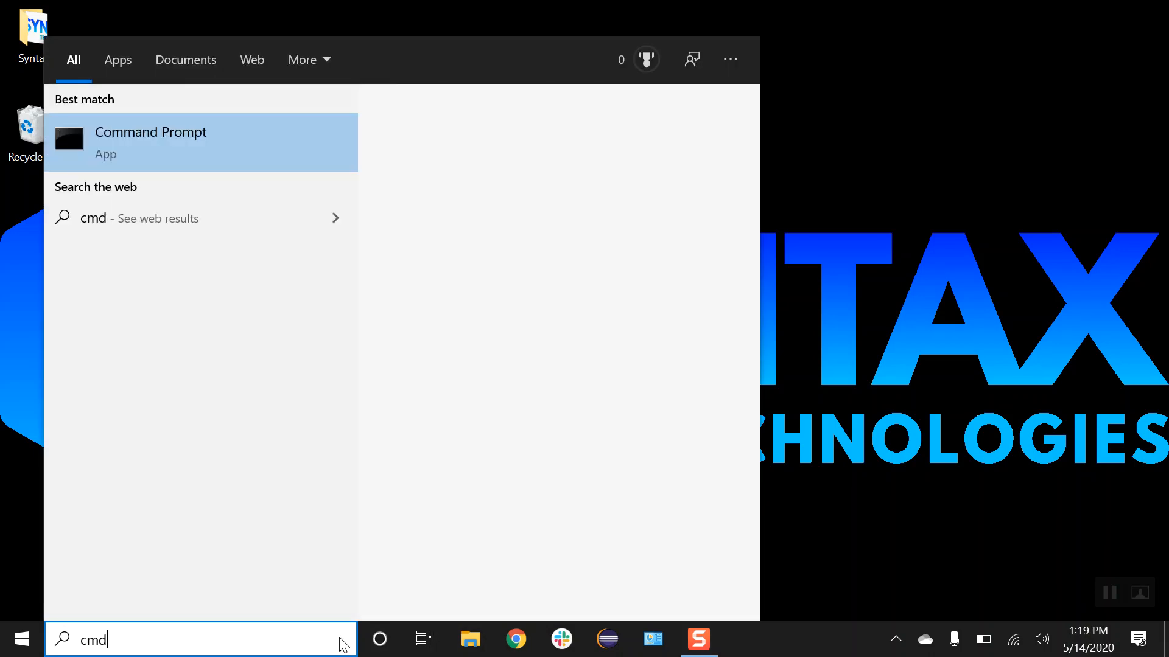
pyautogui.click(150, 143)
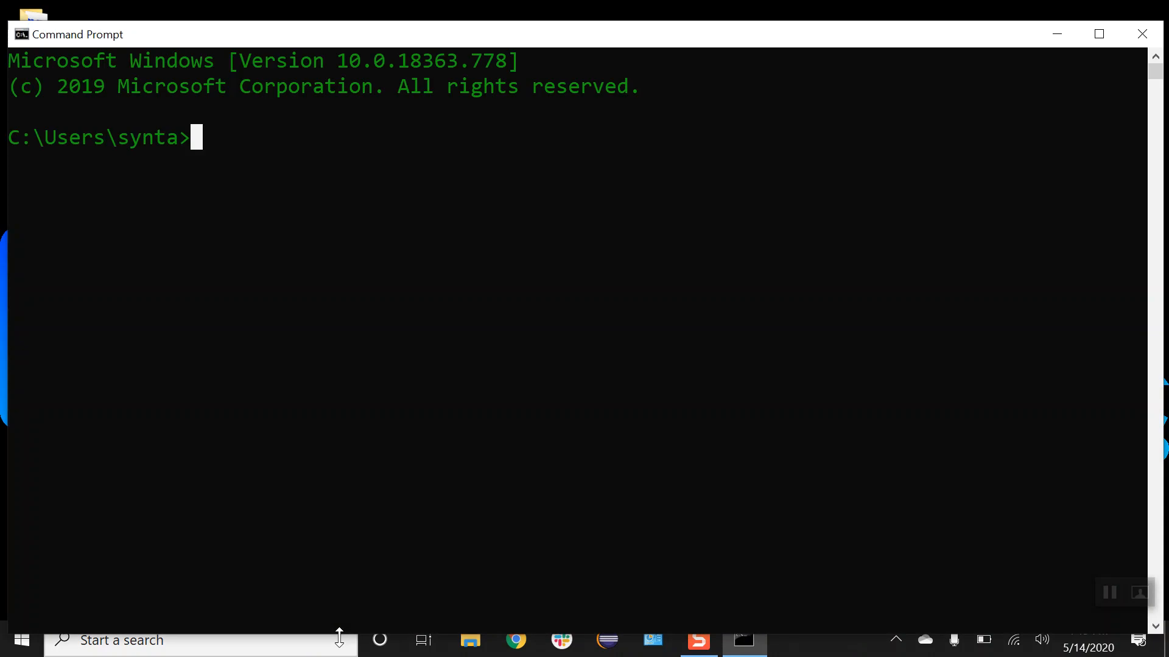
pyautogui.write('java -')
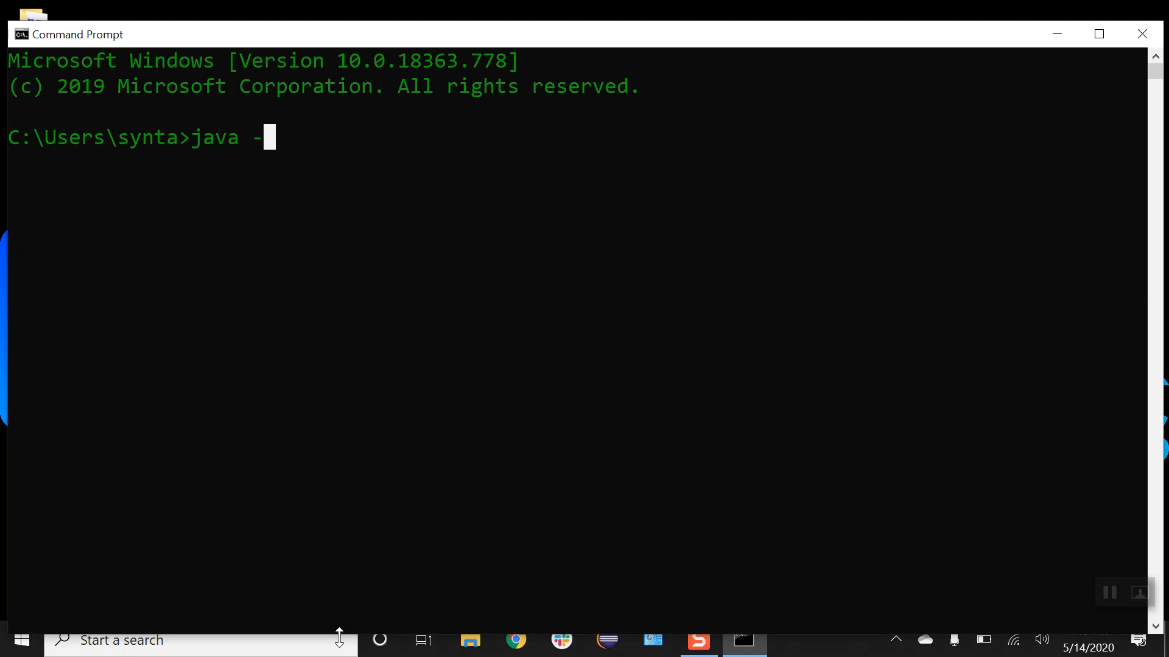
pyautogui.write('version')
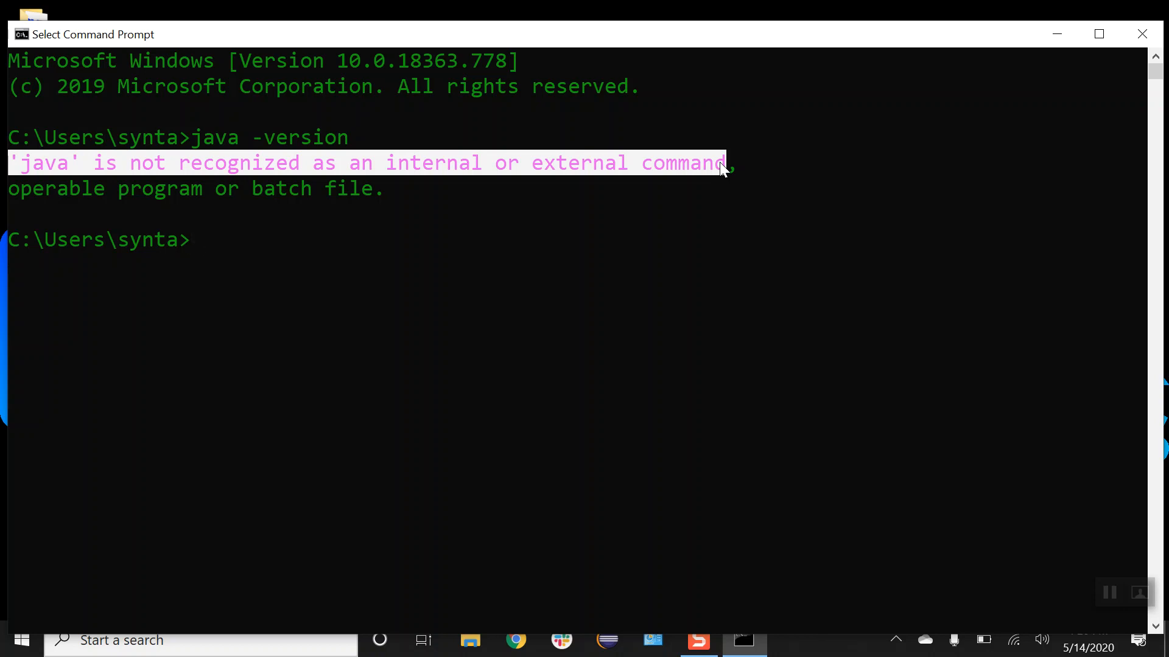
pyautogui.moveTo(1159, 21)
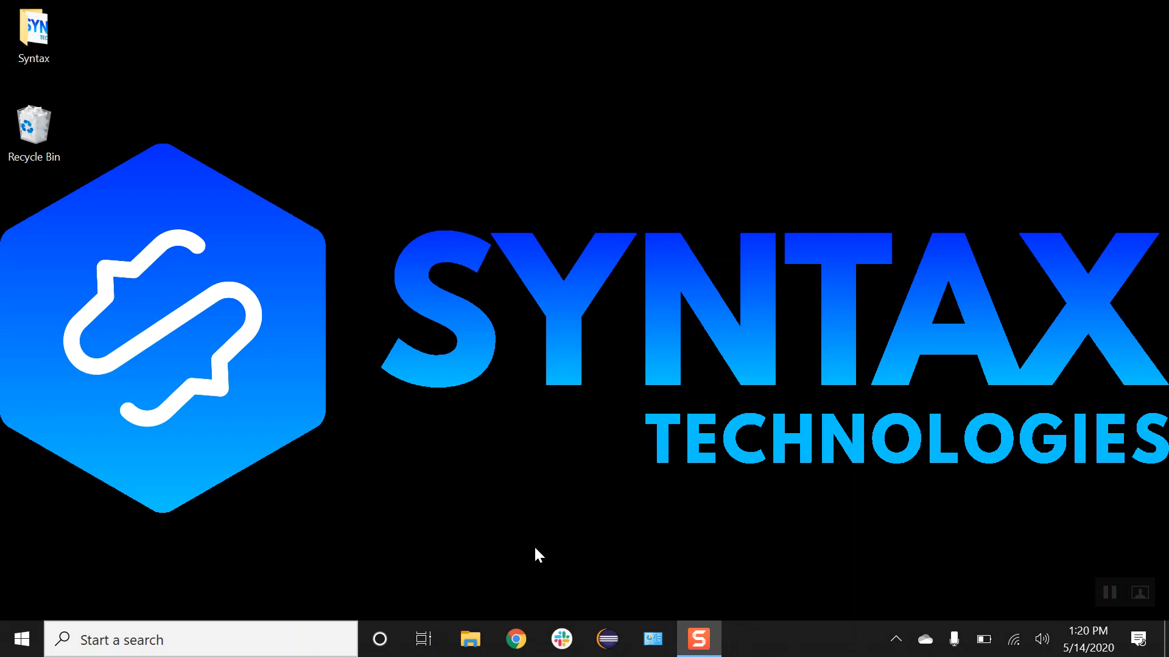
pyautogui.moveTo(515, 640)
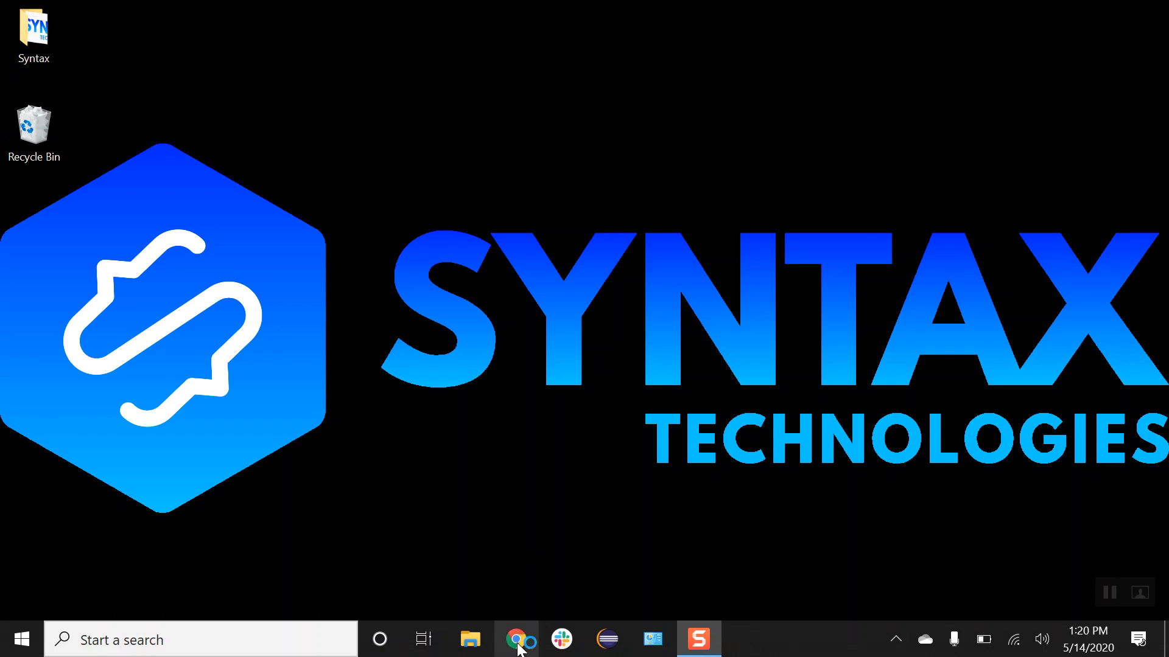
# - Search 'java 8 jdk download', open Oracle's JDK 8 downloads page, and scroll to Windows x64
pyautogui.write('java 8 jdk download')
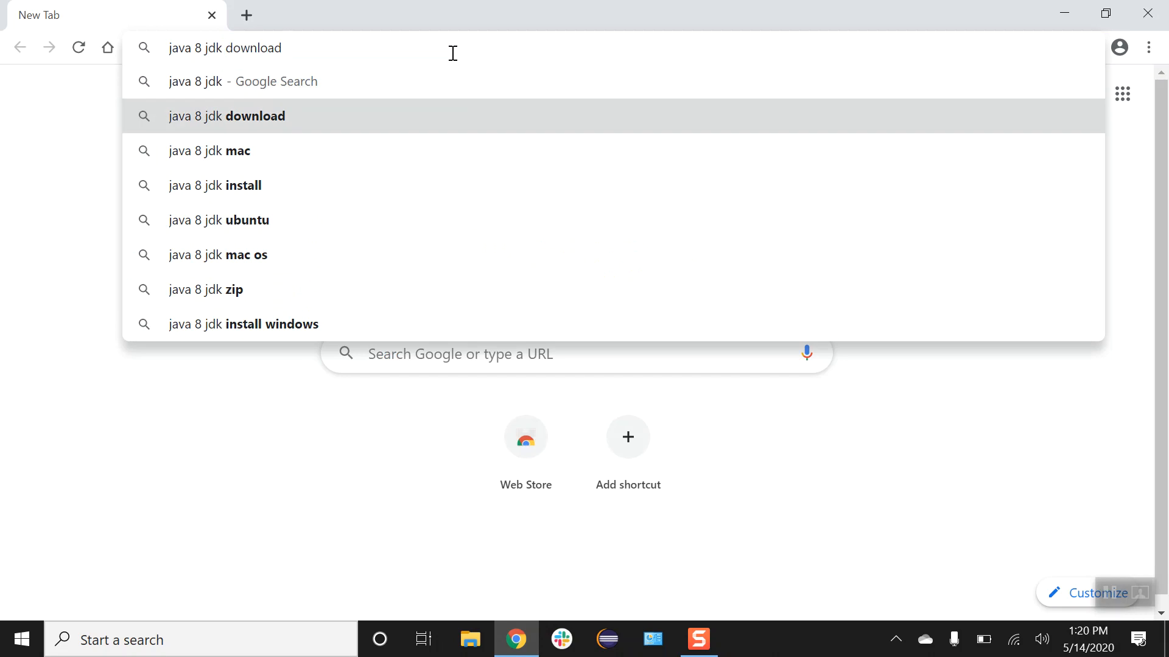
pyautogui.click(226, 116)
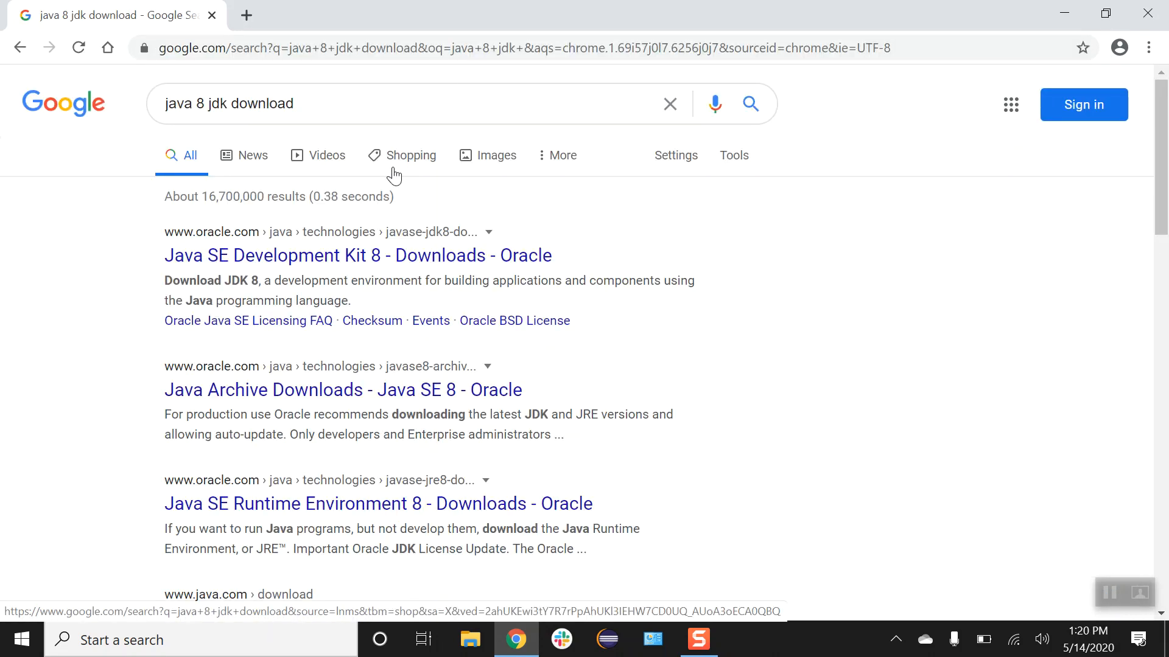
pyautogui.moveTo(356, 256)
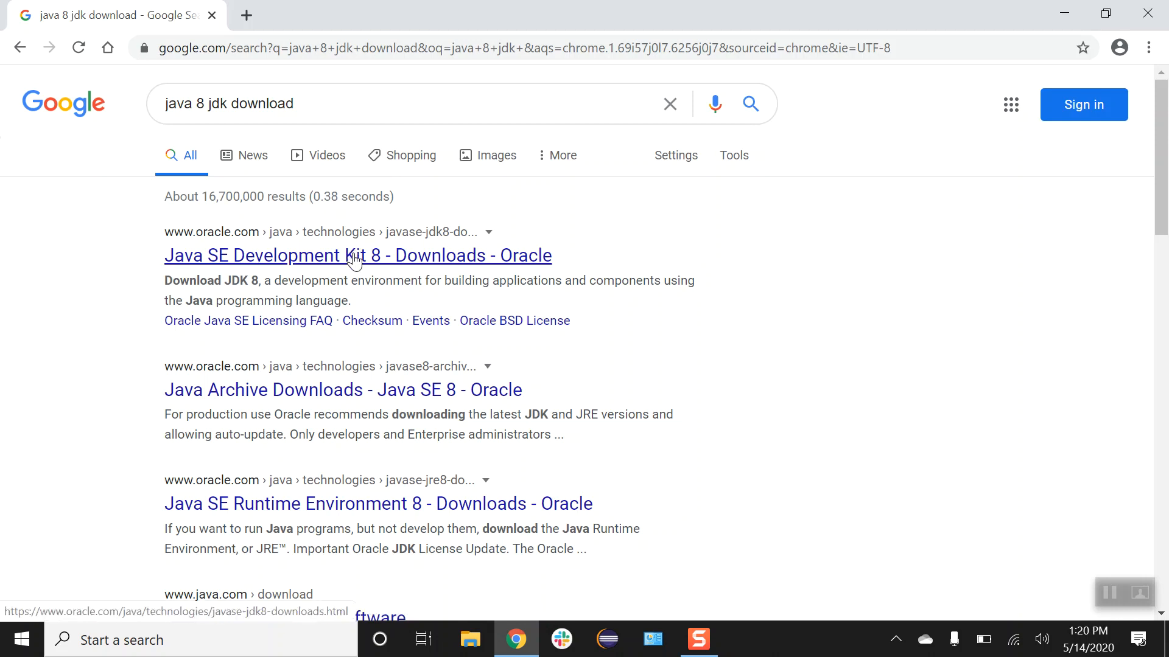
pyautogui.click(358, 255)
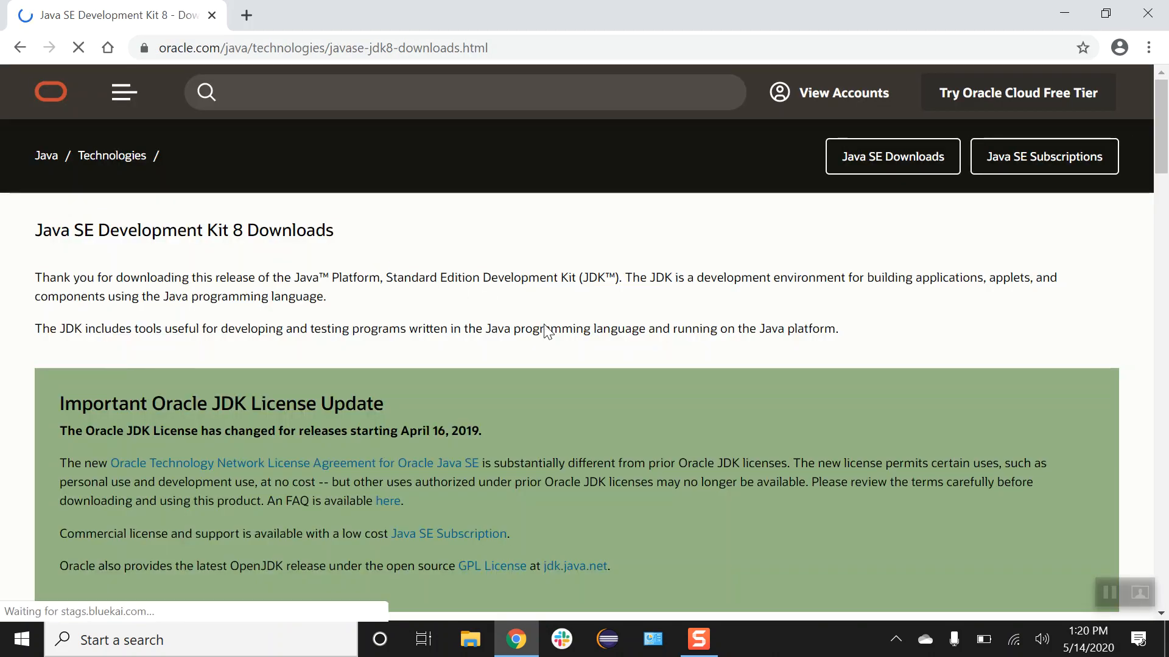
pyautogui.scroll(-3)
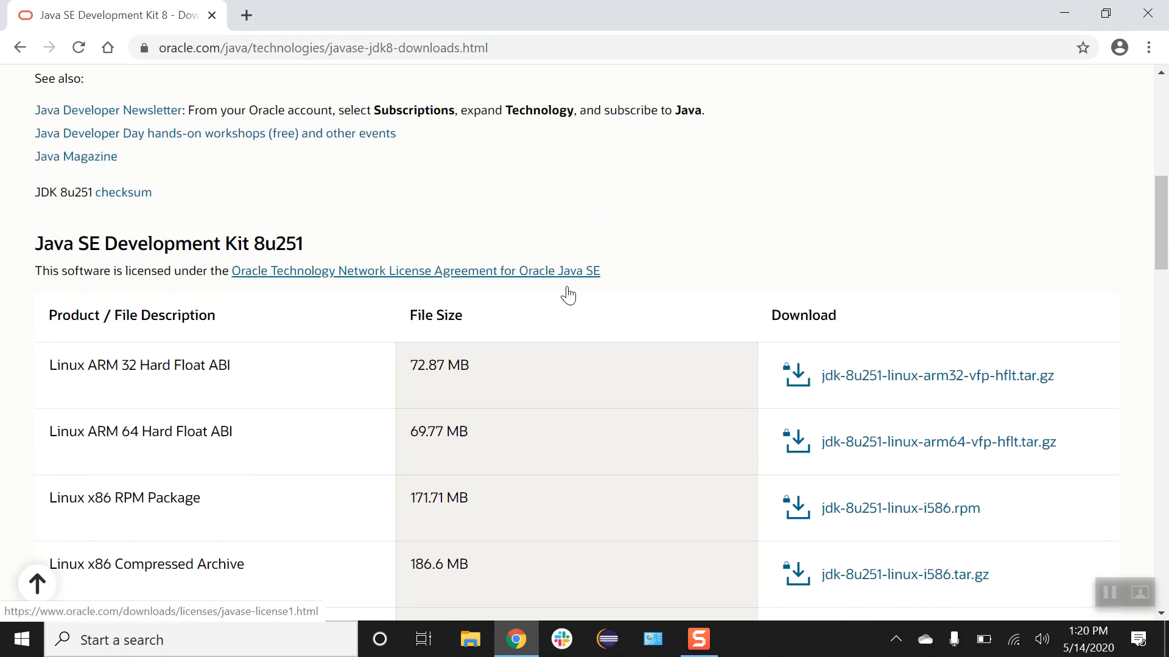
pyautogui.scroll(-3)
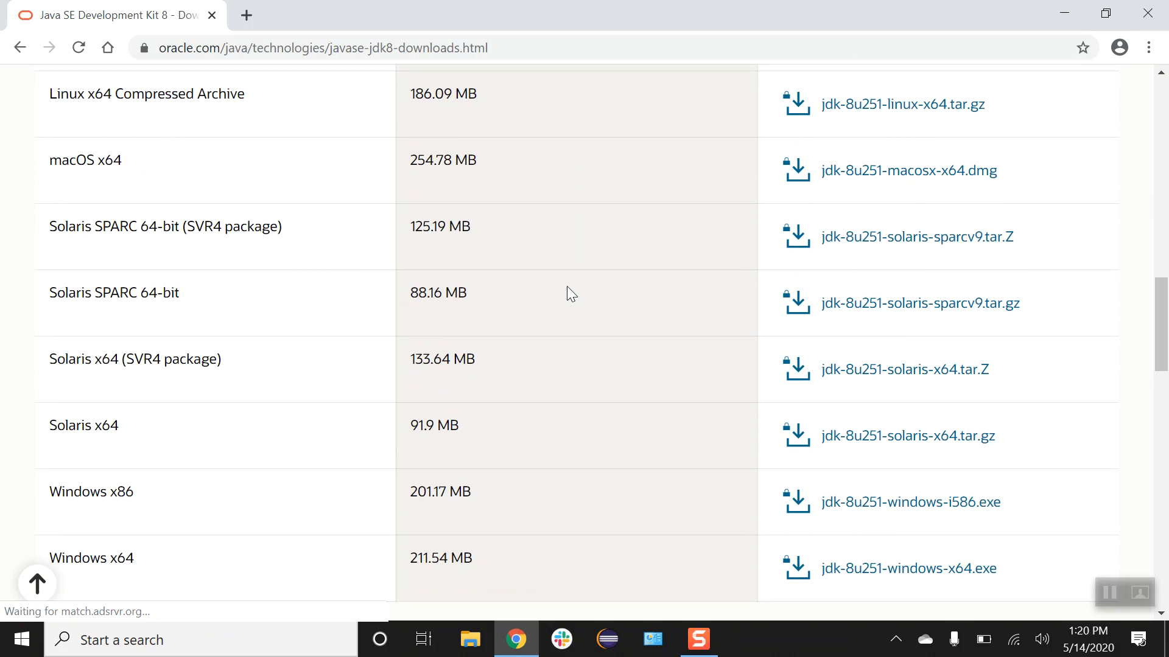
pyautogui.scroll(-3)
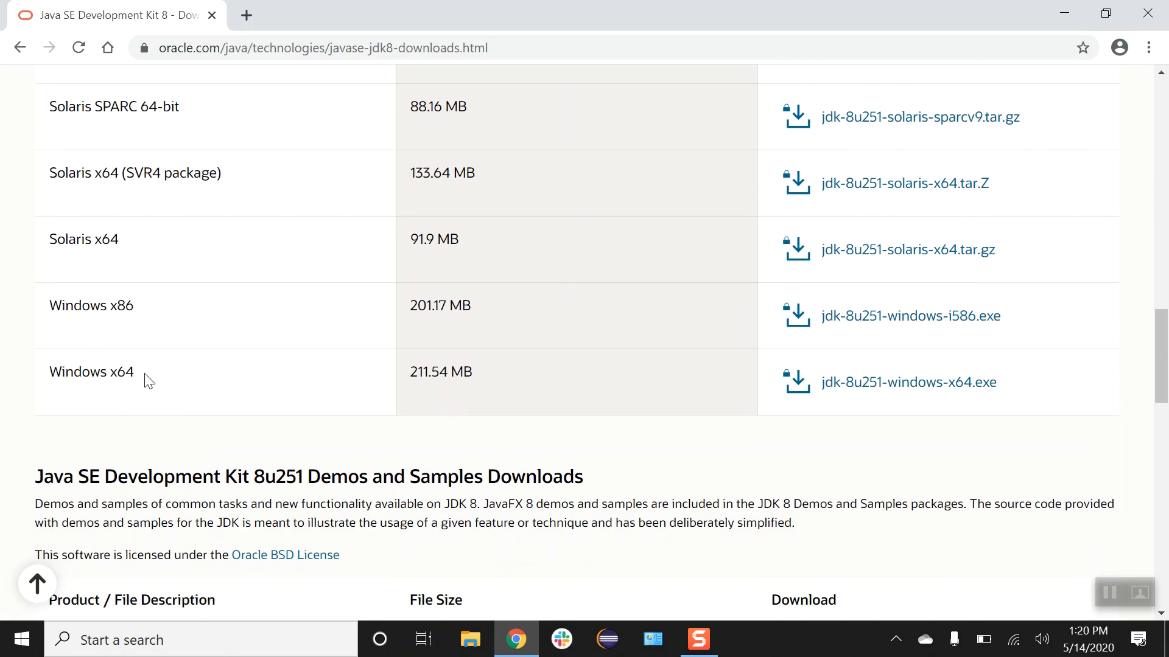
# - Accept Oracle's license agreement and download jdk-8u251-windows-x64.exe
pyautogui.doubleClick(90, 372)
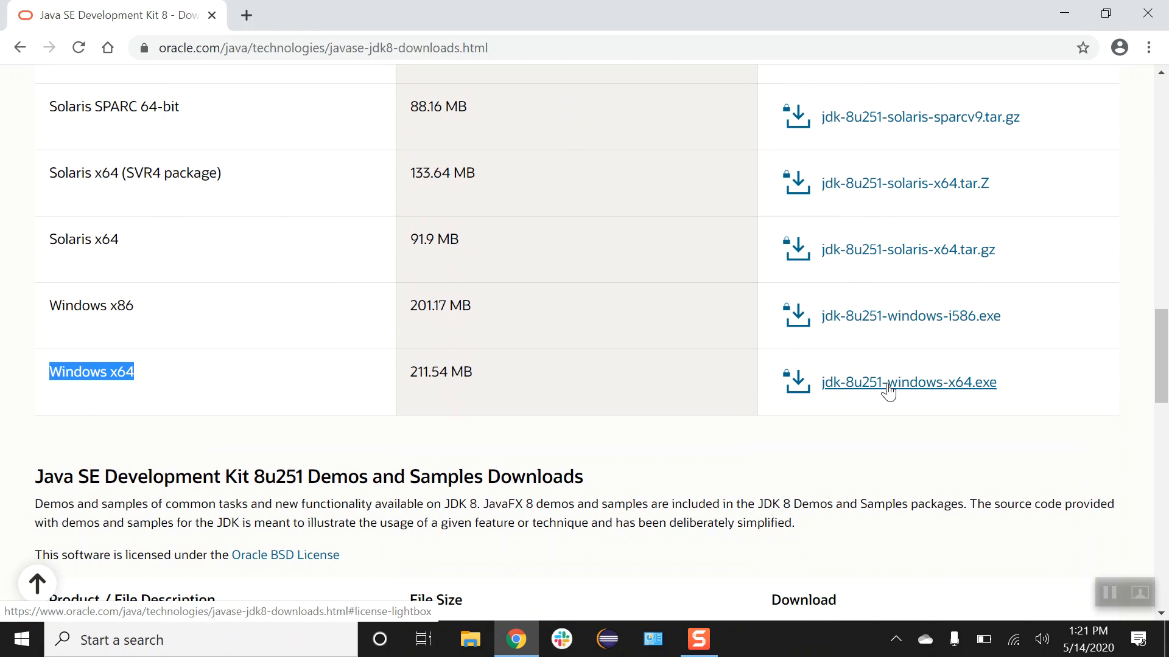
pyautogui.click(907, 383)
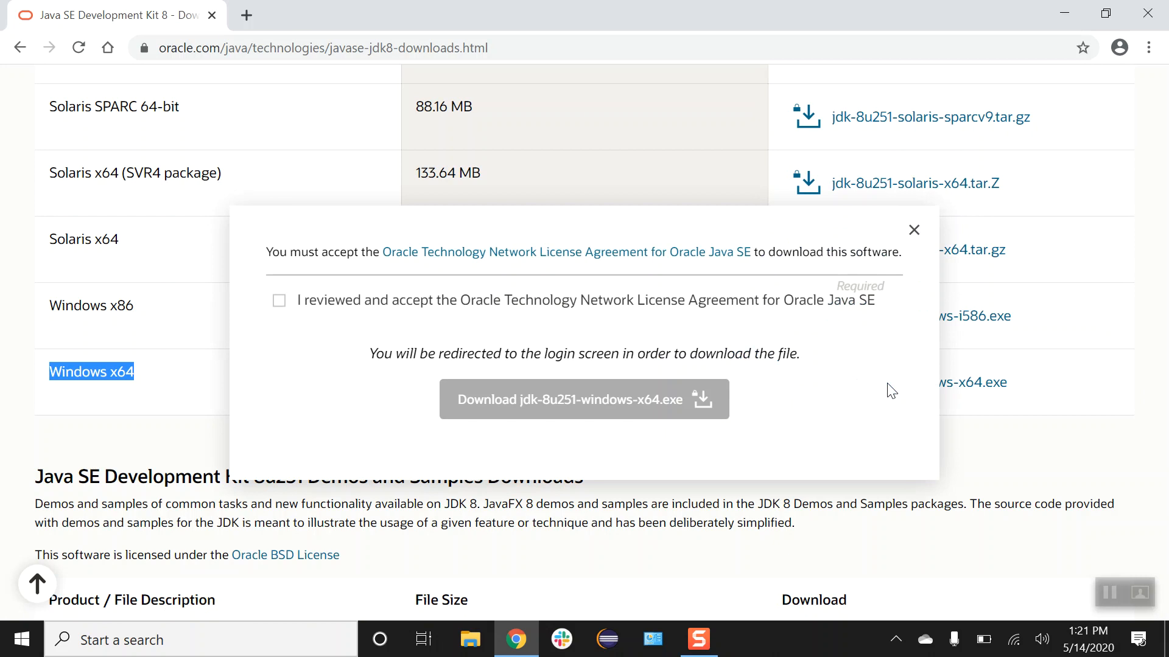
pyautogui.moveTo(761, 344)
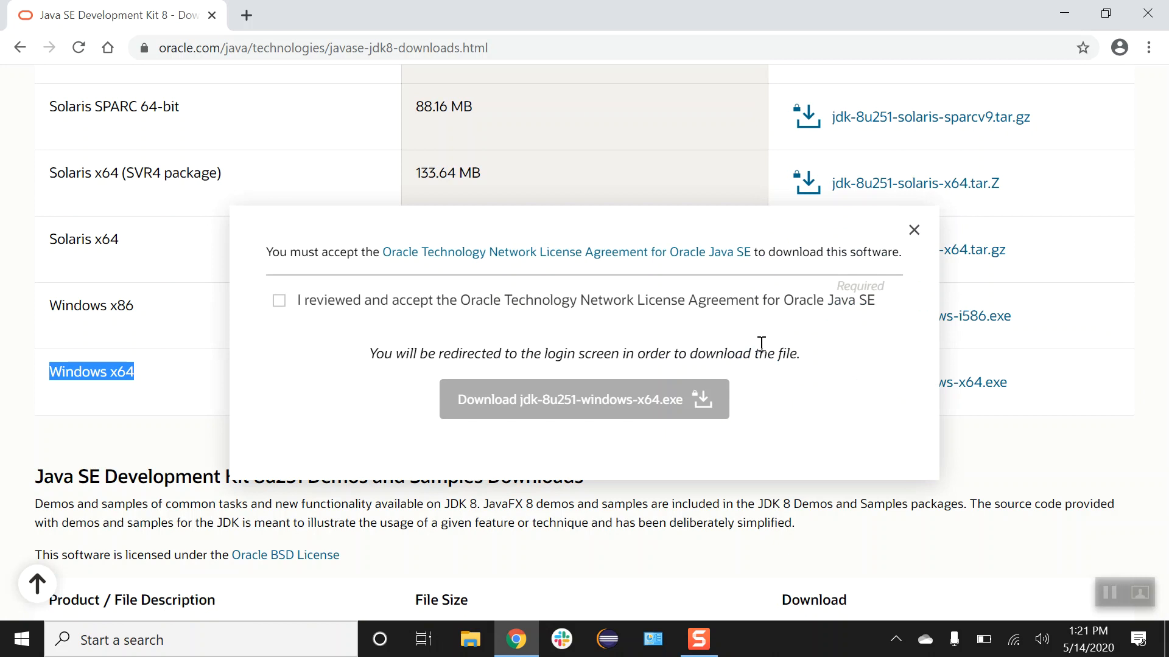
pyautogui.moveTo(366, 335)
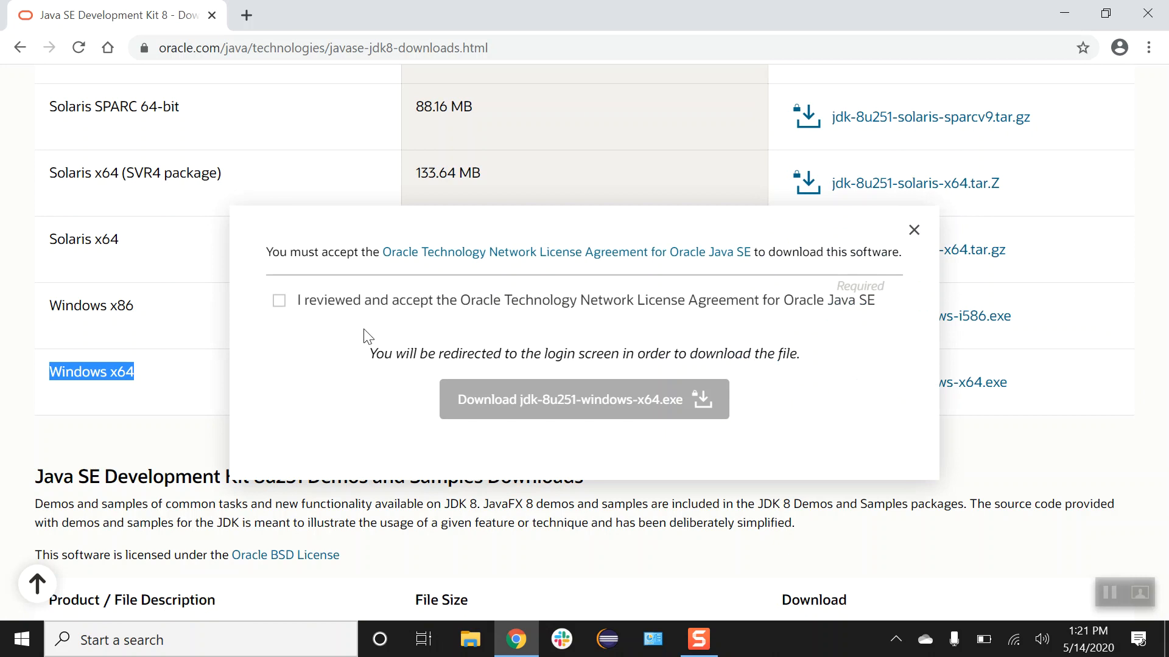
pyautogui.click(278, 300)
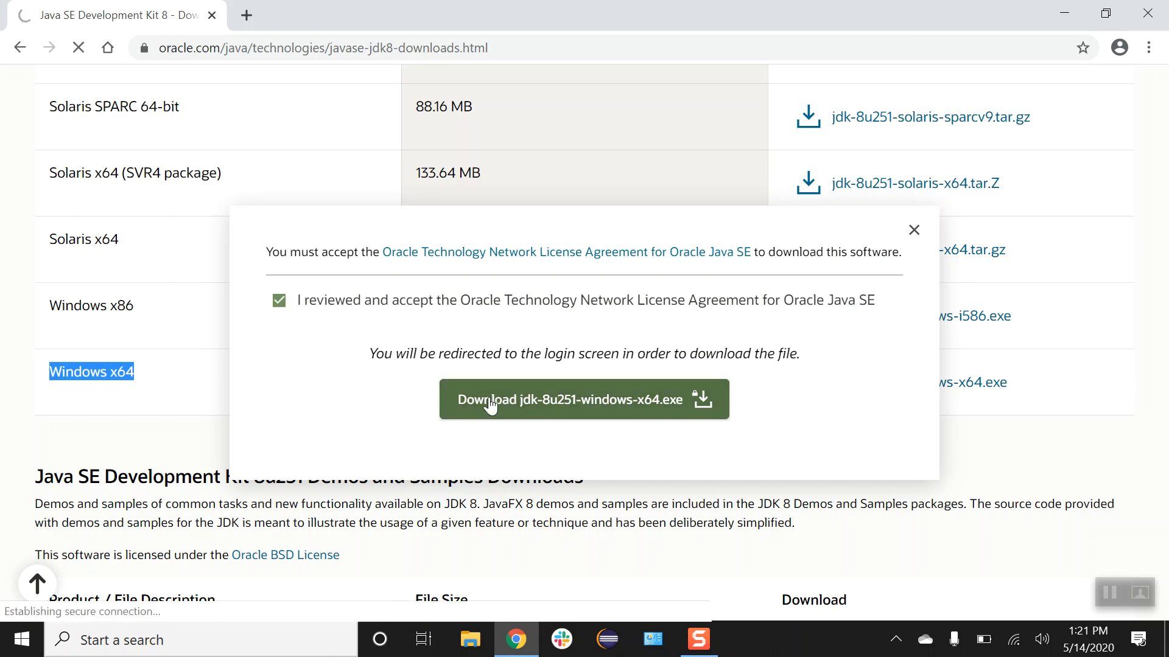
pyautogui.click(584, 399)
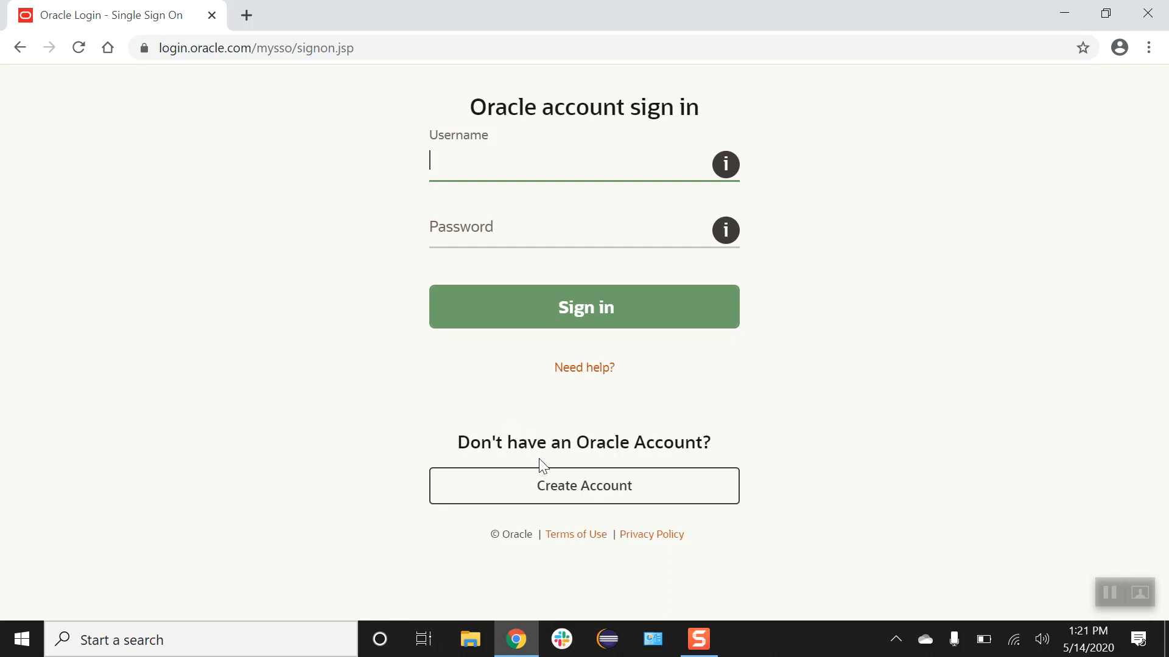
# - Open Oracle's Create Account form and click into its password and first name fields
pyautogui.click(584, 485)
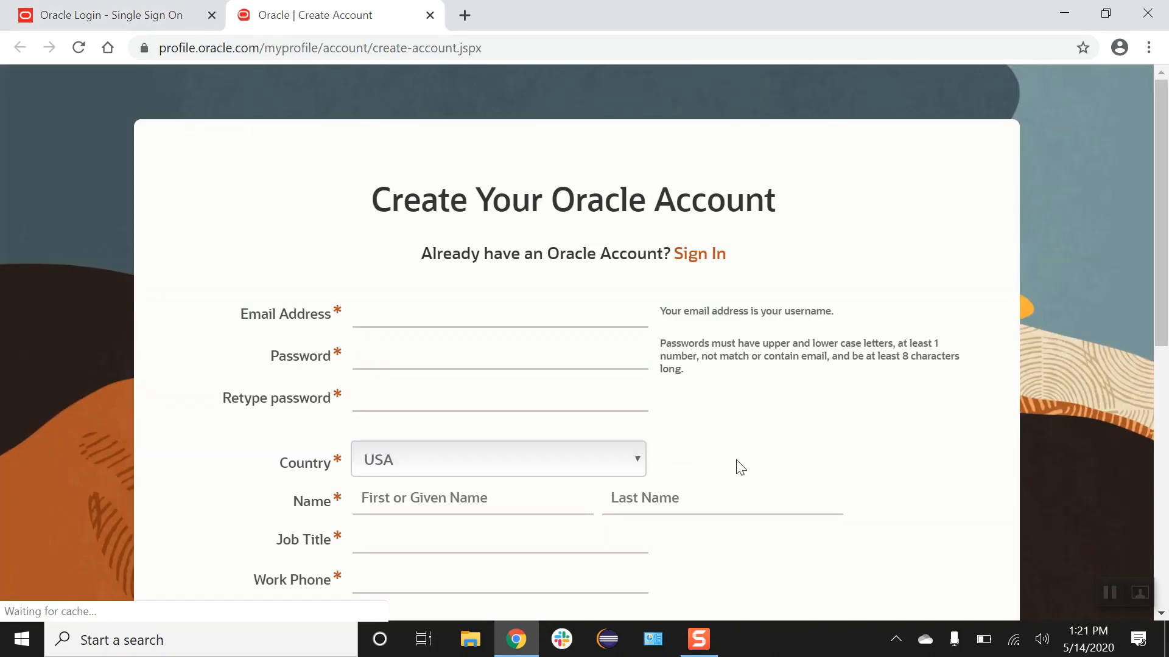
pyautogui.scroll(-3)
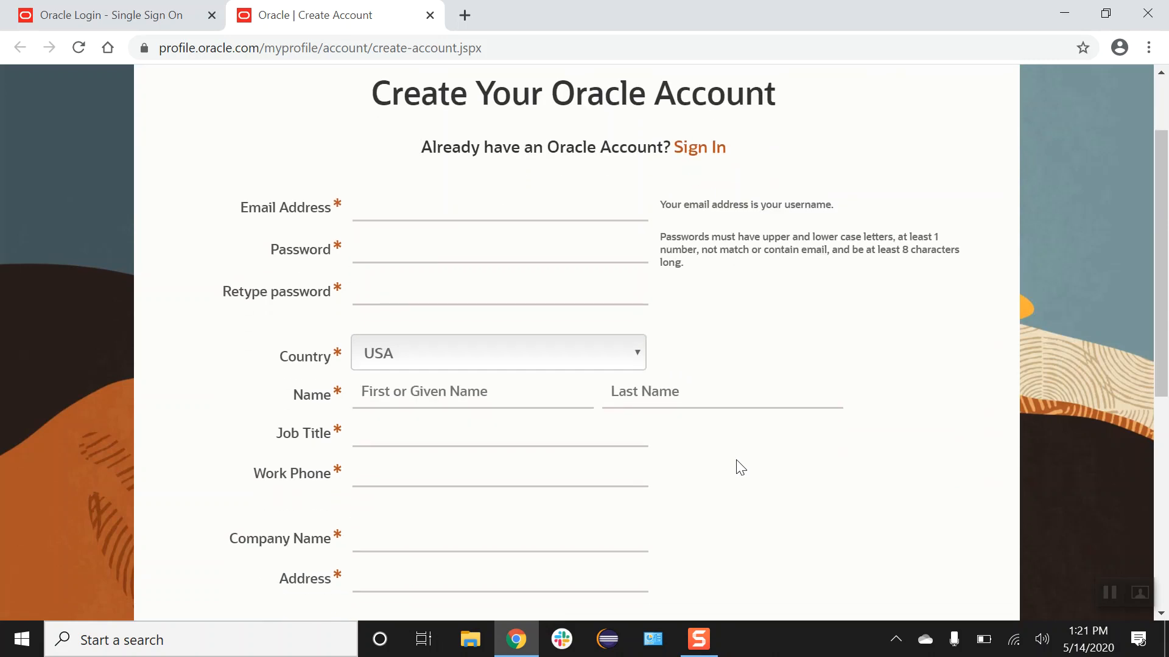
pyautogui.scroll(-3)
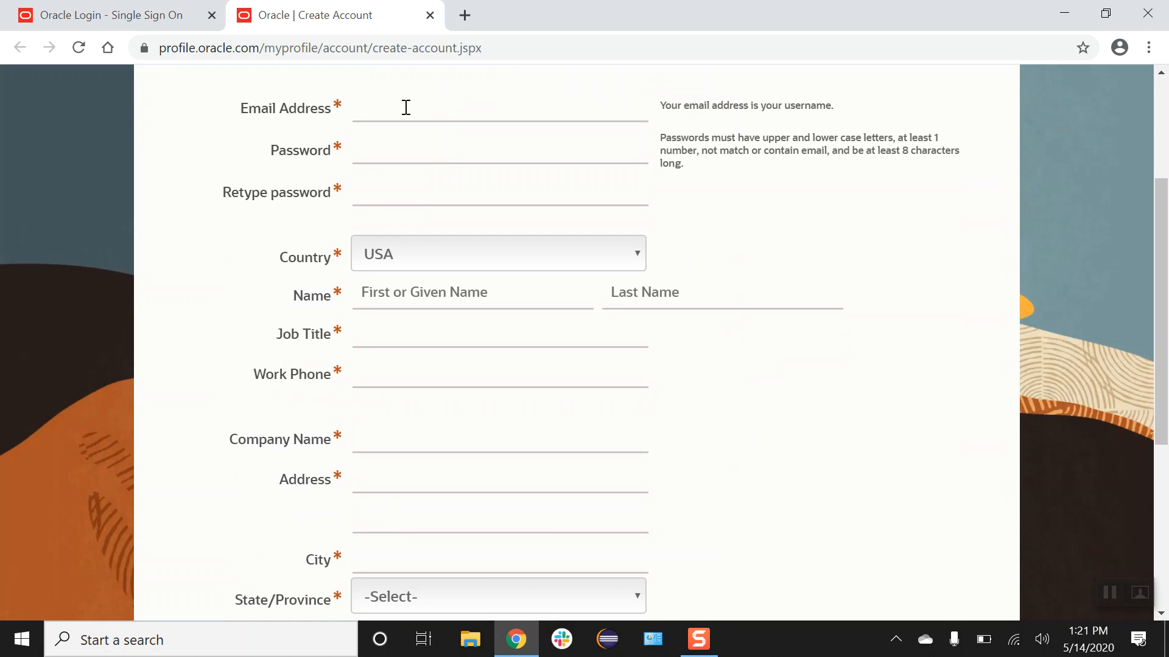
pyautogui.click(499, 108)
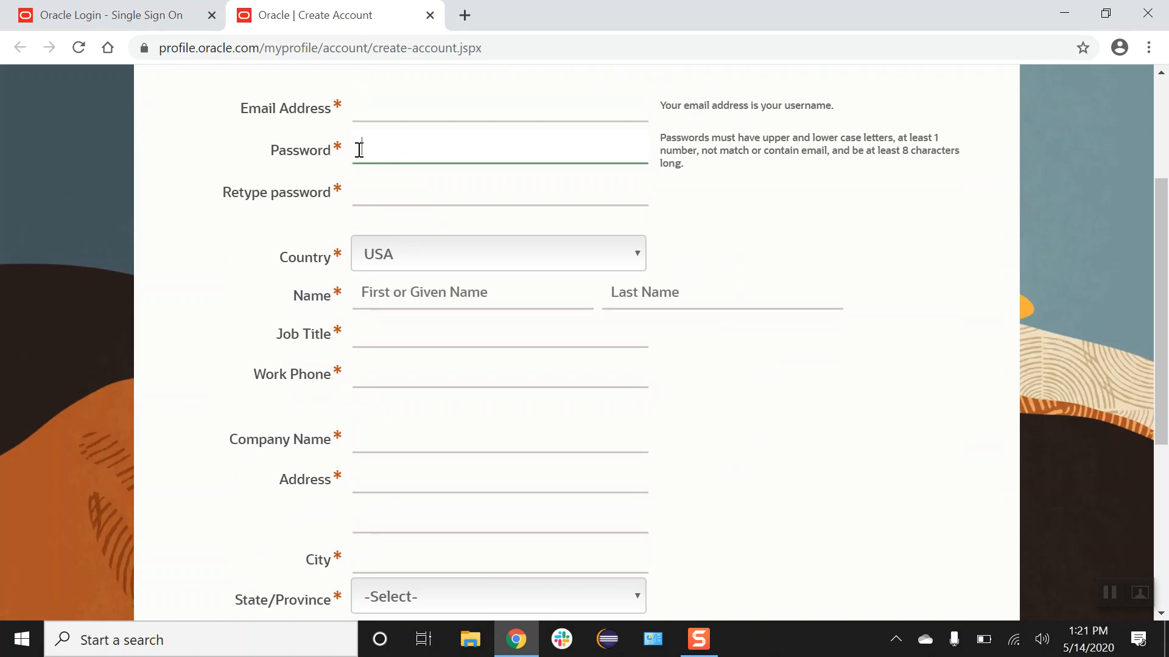
pyautogui.scroll(-3)
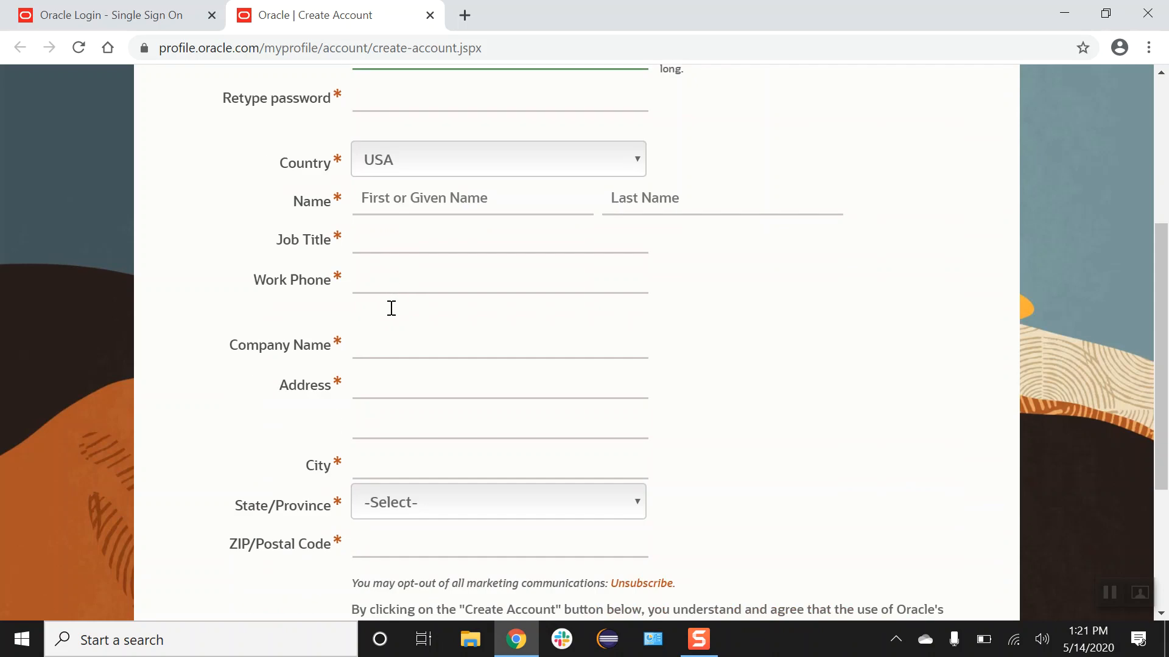
pyautogui.scroll(-3)
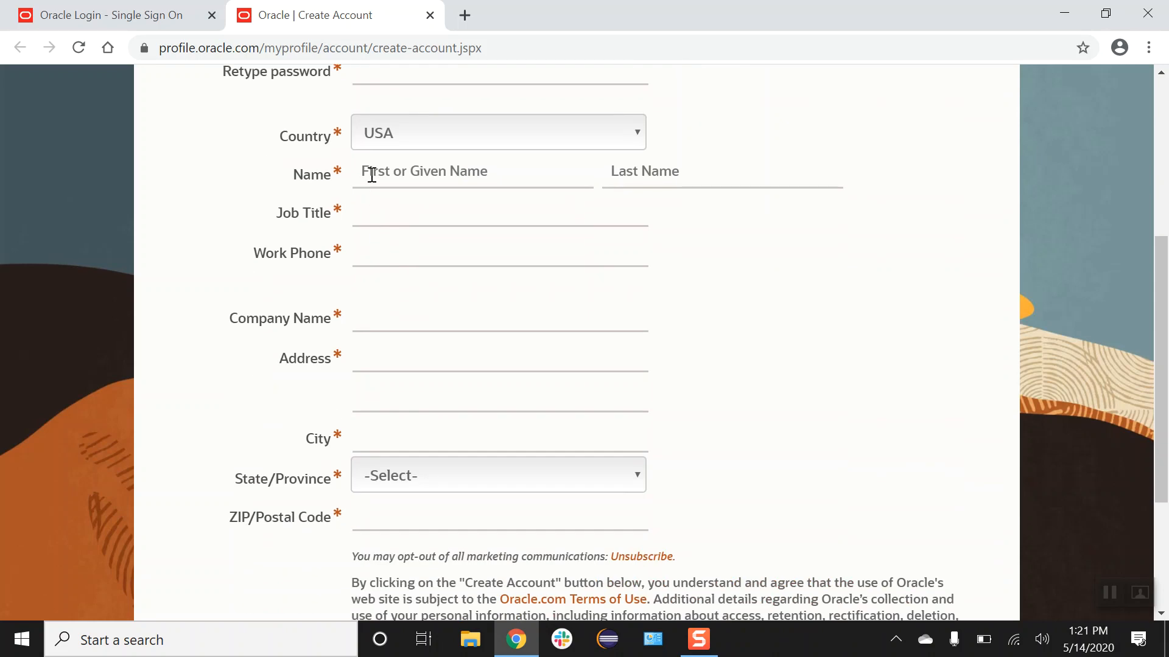
pyautogui.click(472, 170)
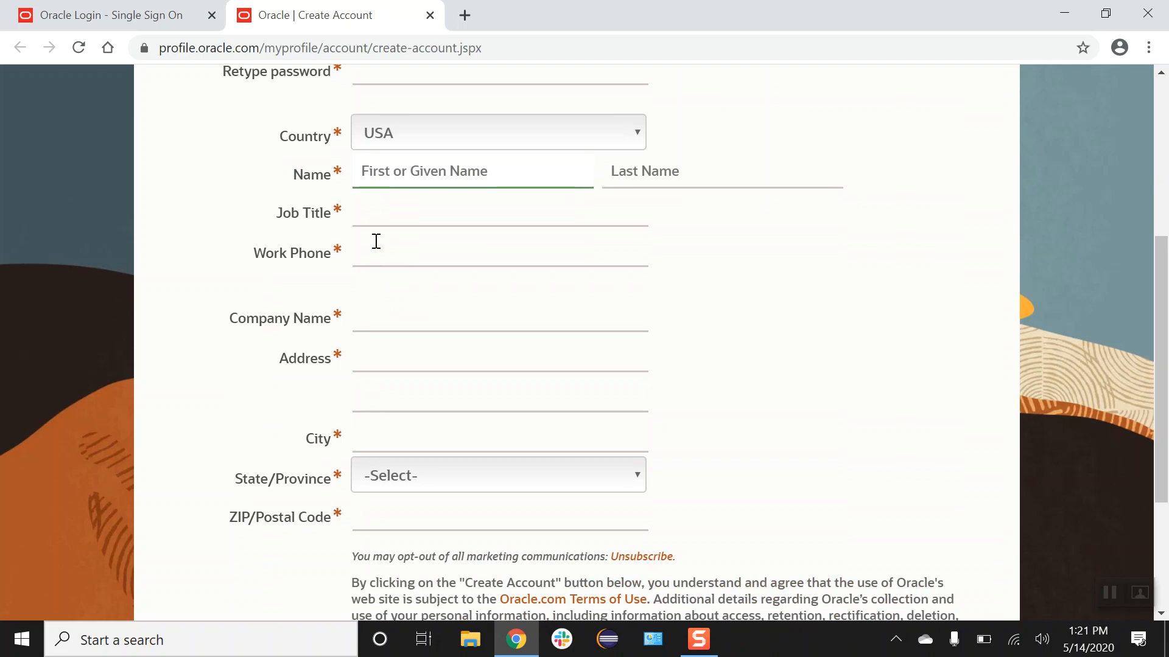
pyautogui.moveTo(379, 364)
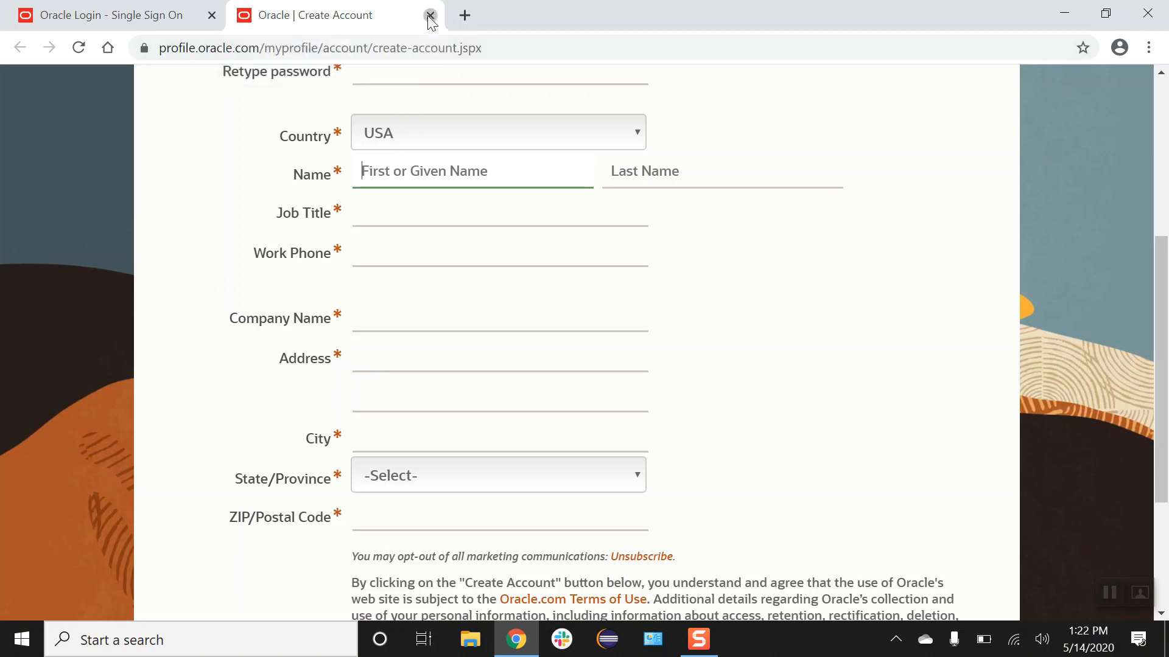
pyautogui.click(431, 15)
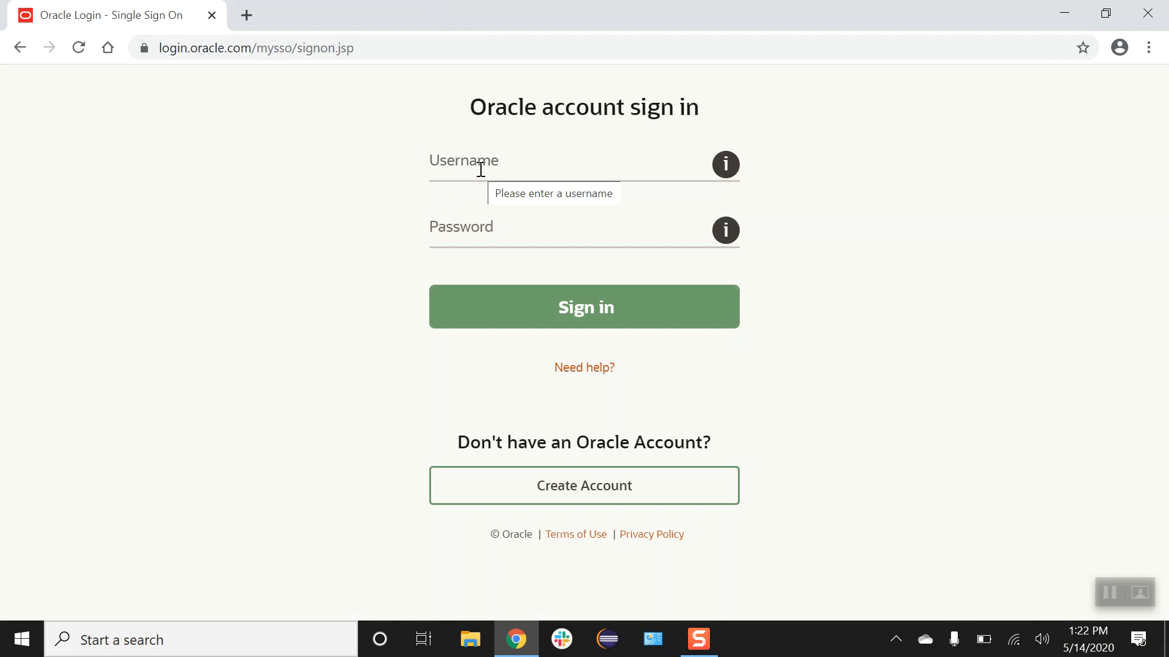
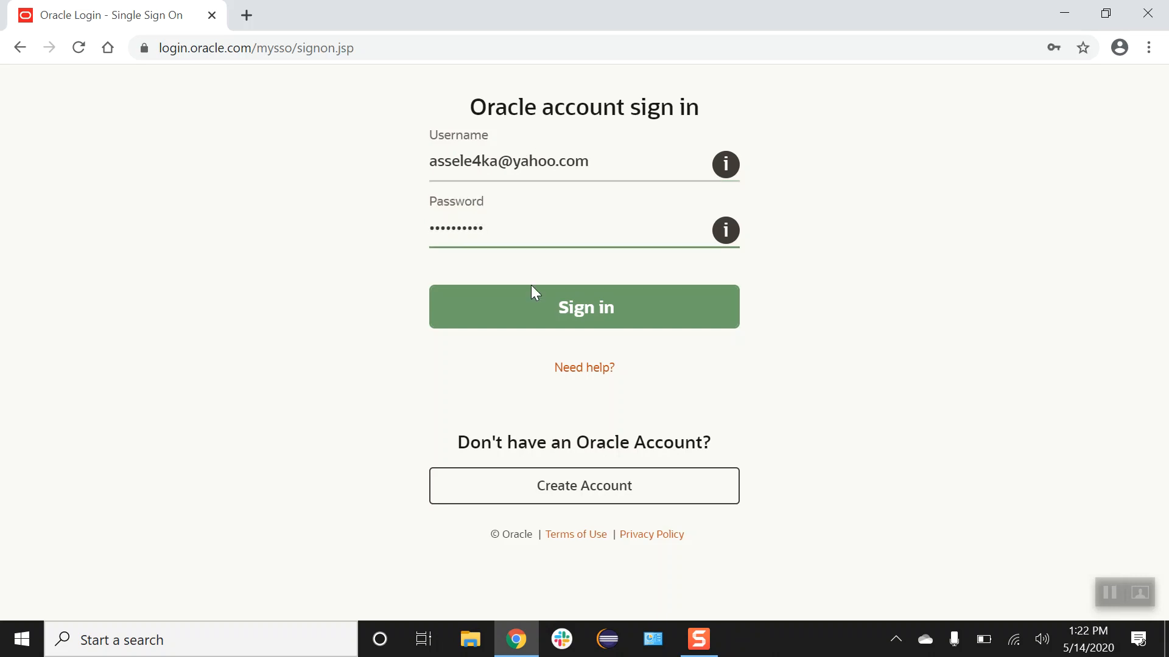
pyautogui.click(584, 306)
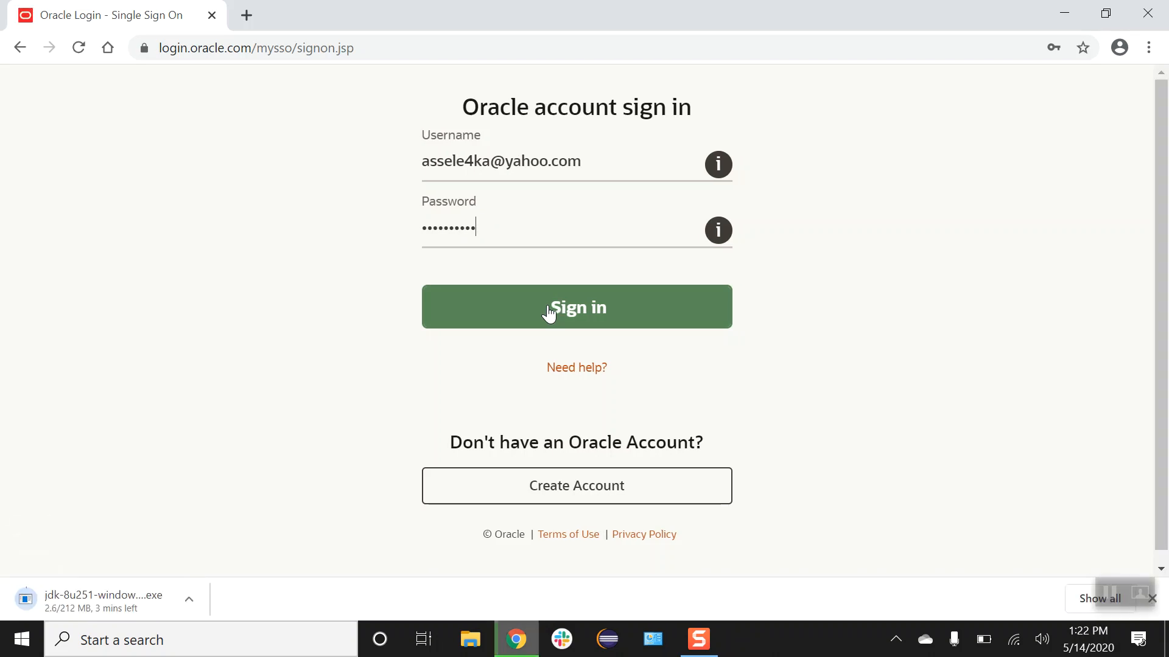
pyautogui.moveTo(213, 488)
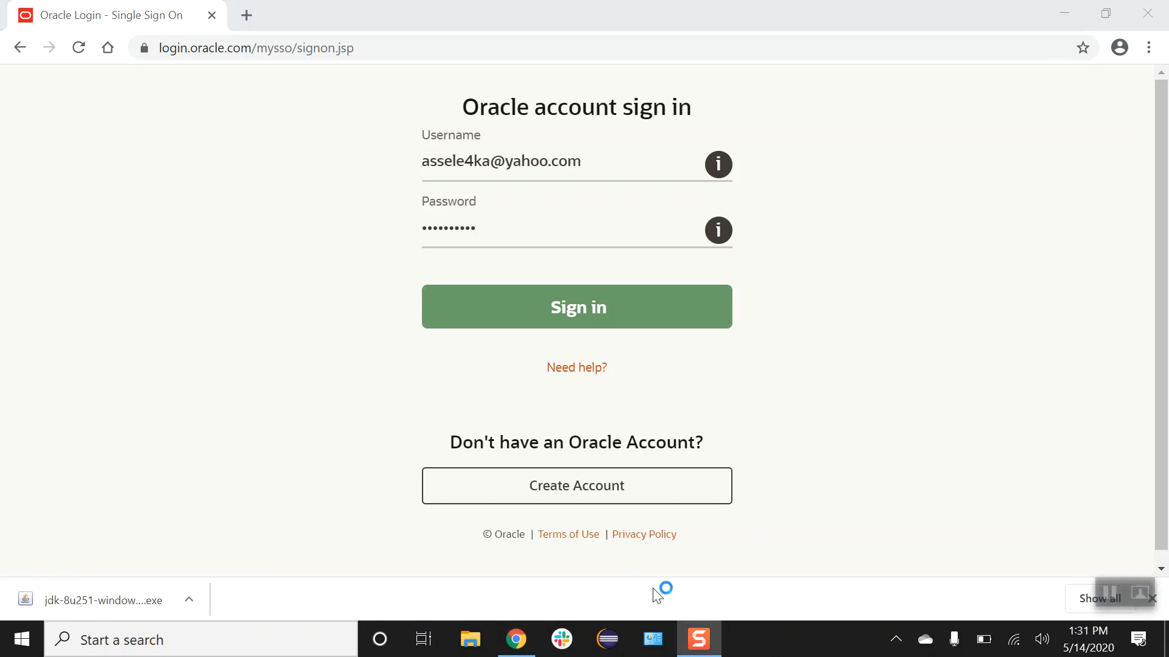
pyautogui.moveTo(461, 581)
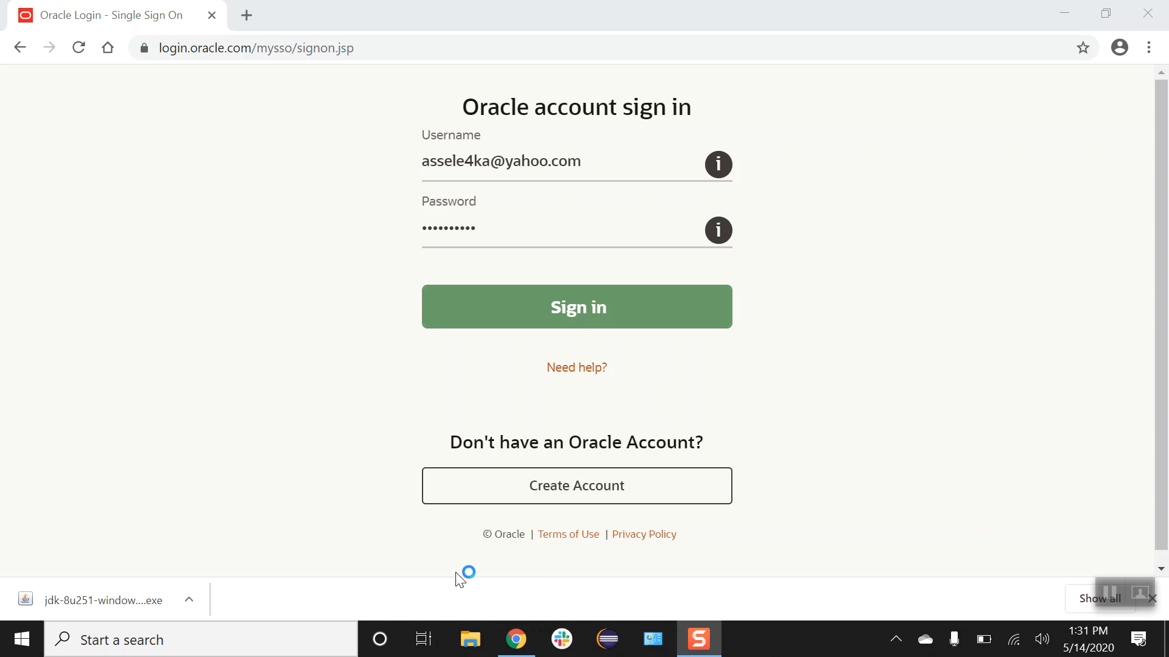
pyautogui.click(190, 600)
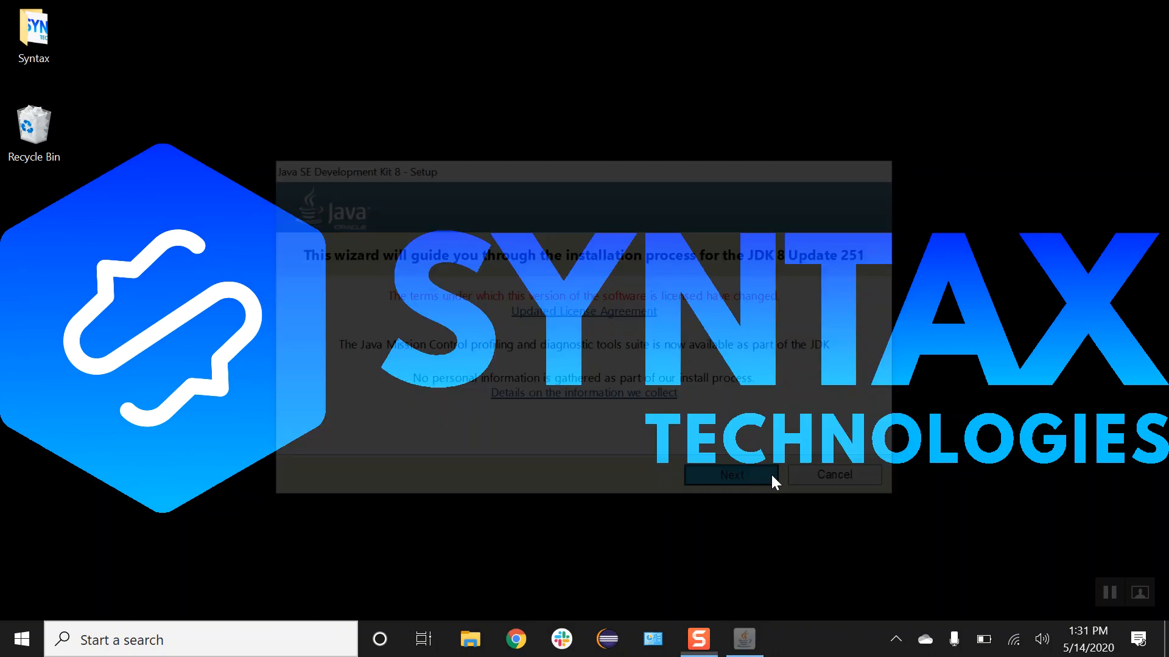
# - Run the JDK 8 Update 251 setup with default features and JRE folder, then close it
pyautogui.click(733, 475)
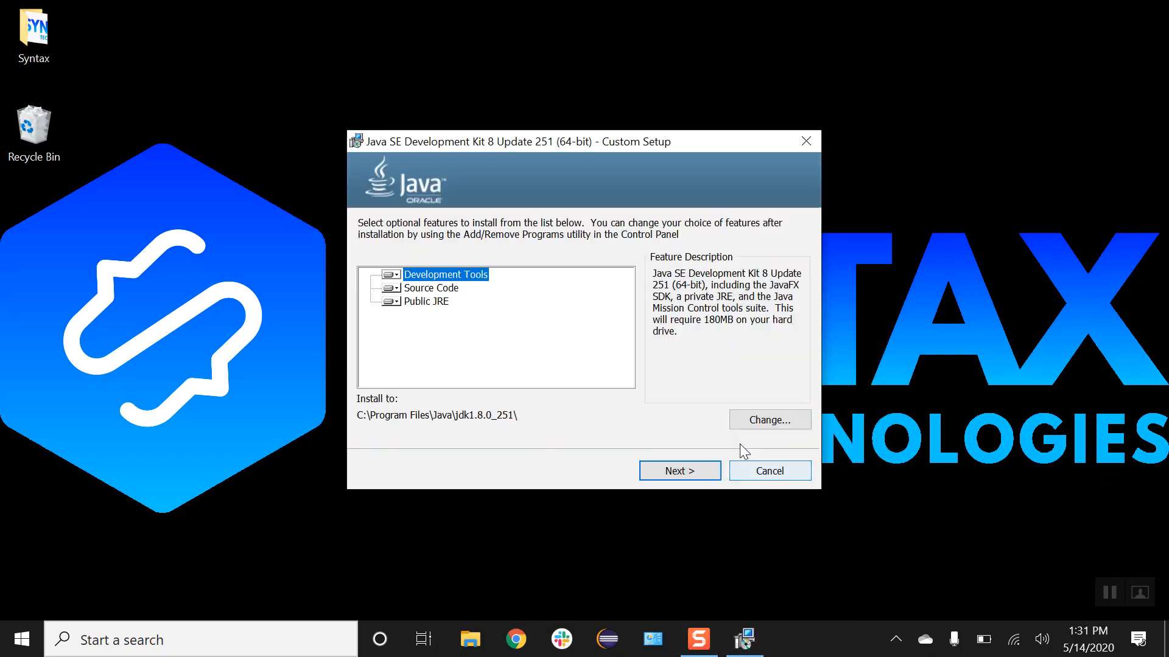
pyautogui.click(679, 471)
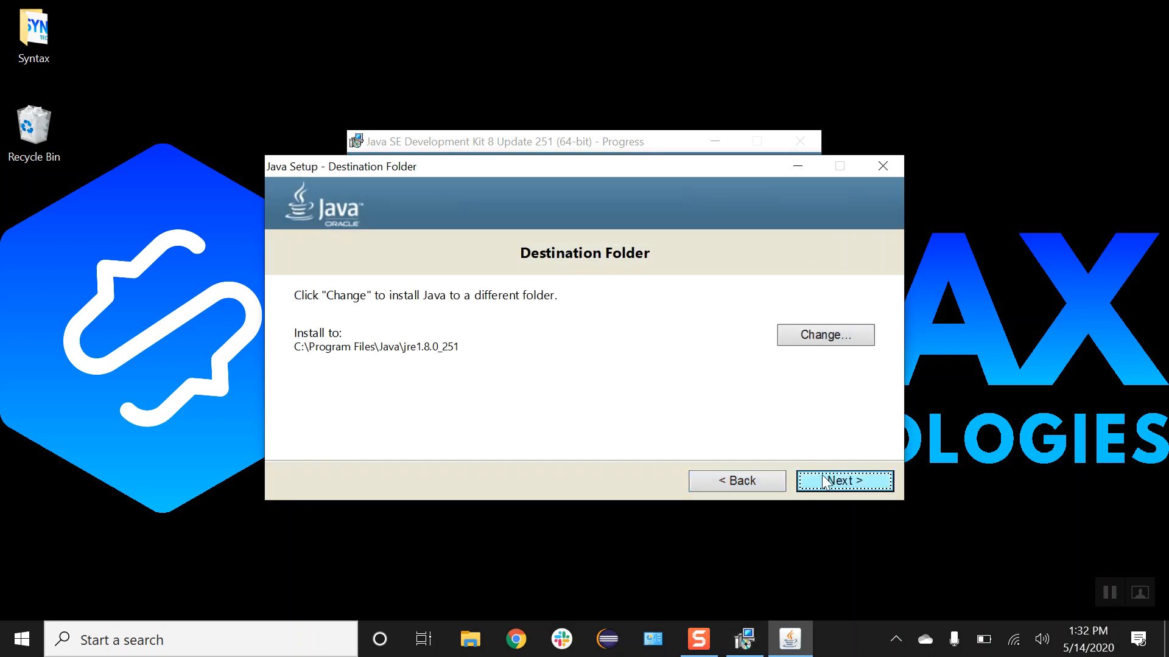
pyautogui.click(843, 481)
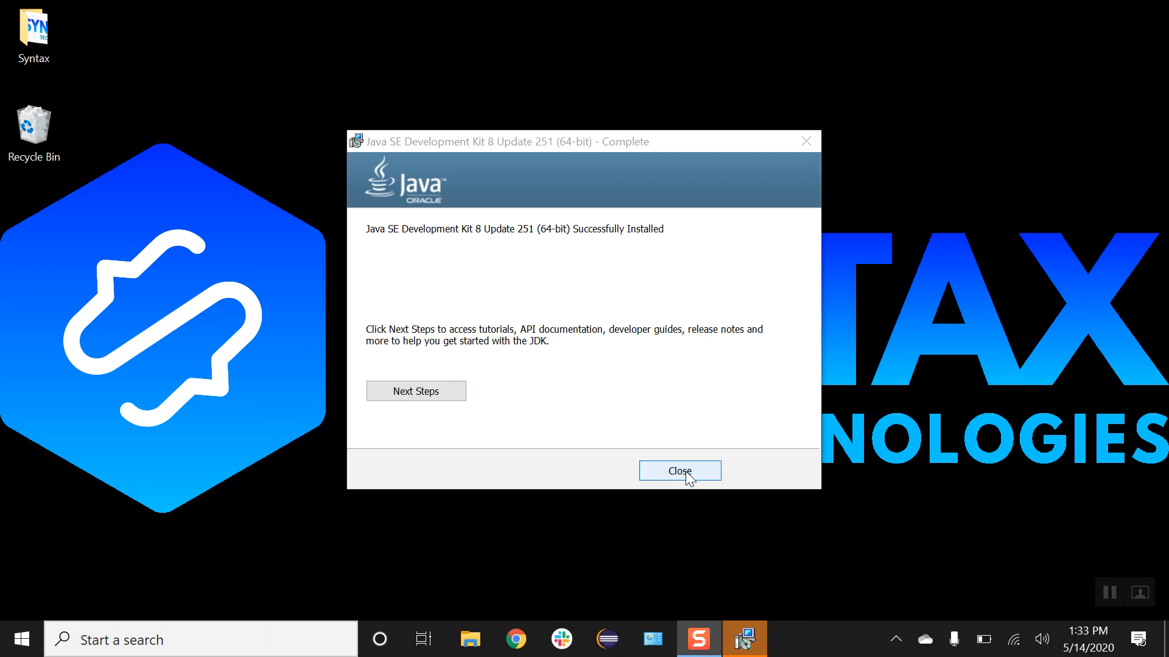
pyautogui.click(678, 471)
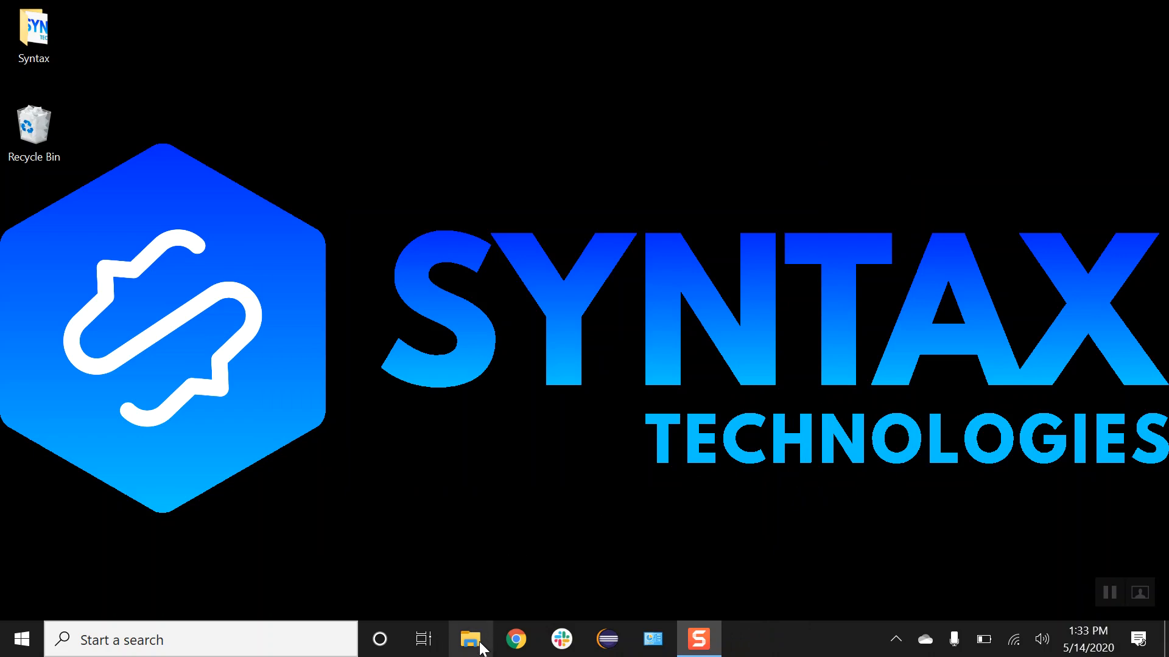
# - Browse File Explorer to C:\Program Files\Java\jdk1.8.0_251 and copy the folder path
pyautogui.click(469, 640)
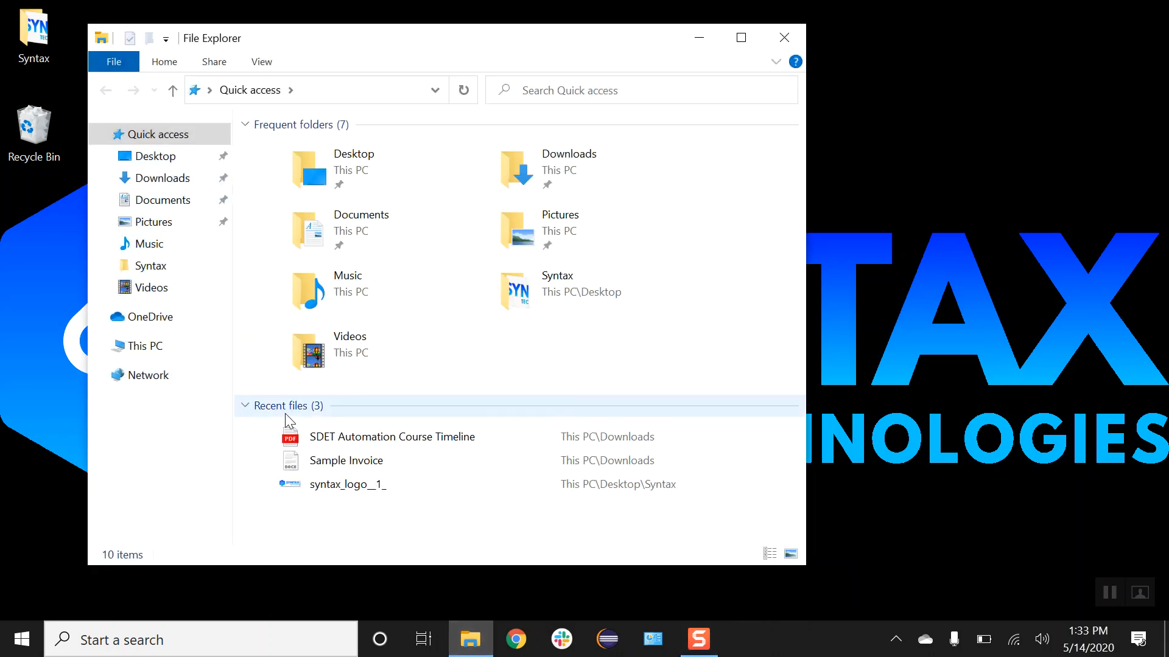
pyautogui.click(146, 345)
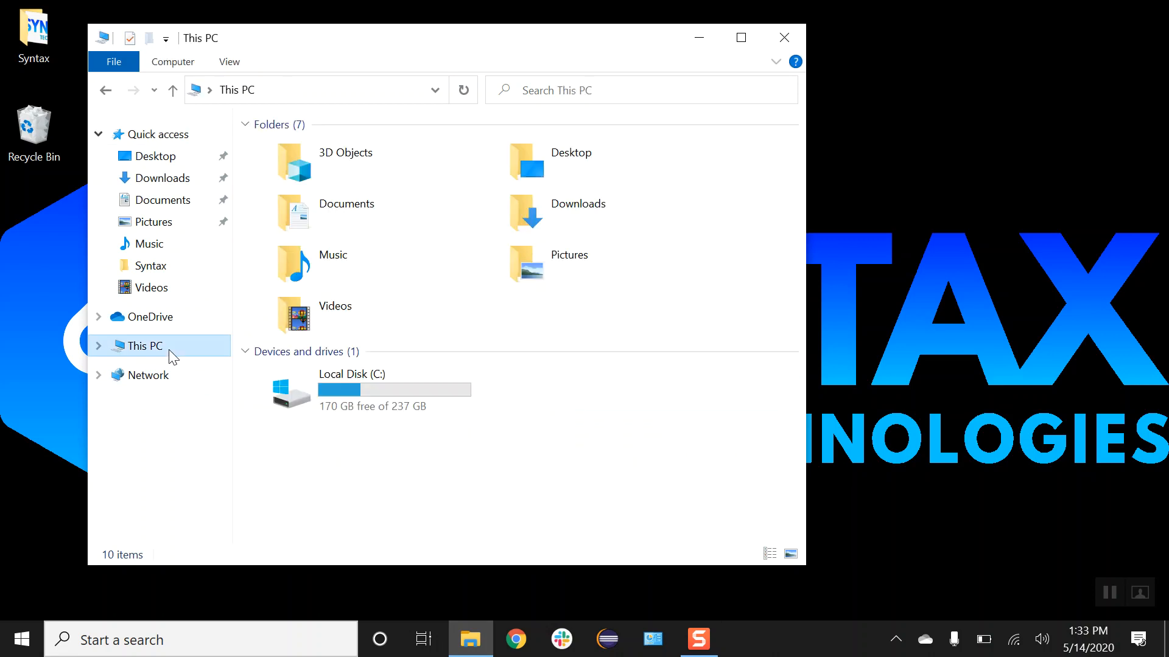
pyautogui.click(350, 389)
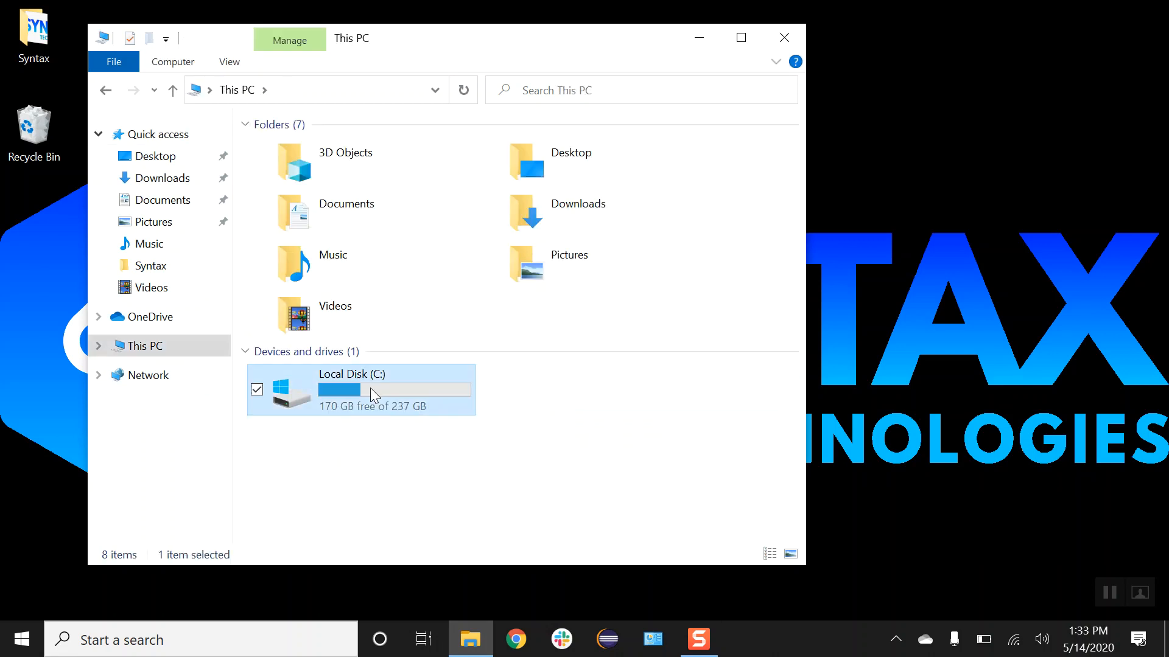
pyautogui.doubleClick(372, 389)
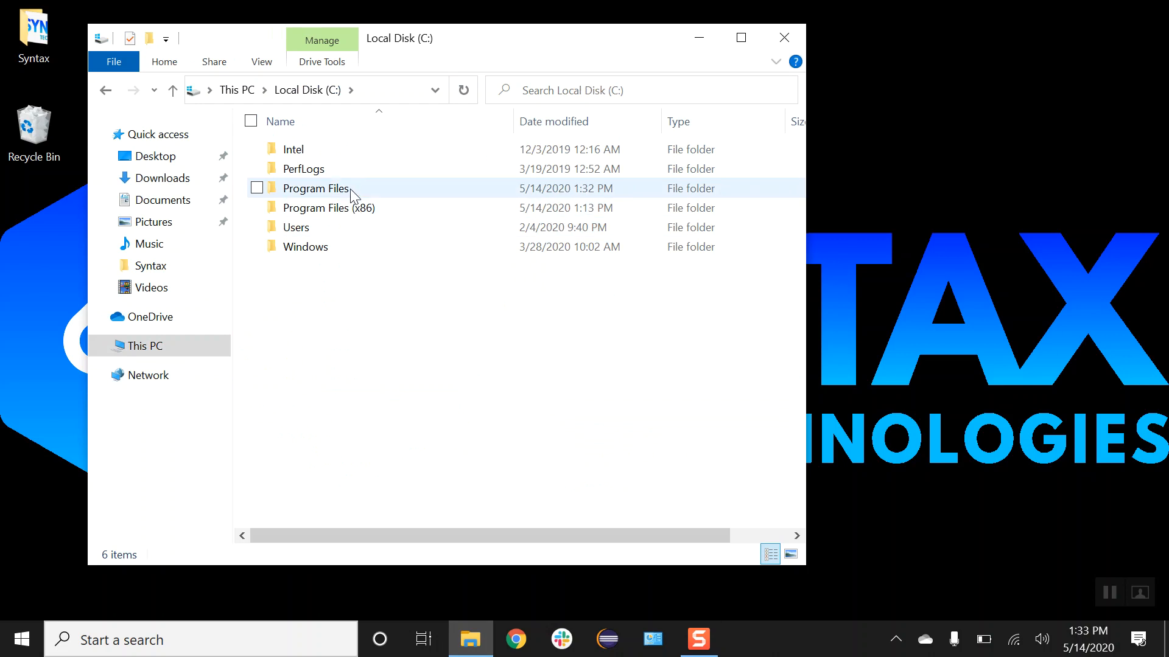
pyautogui.doubleClick(315, 188)
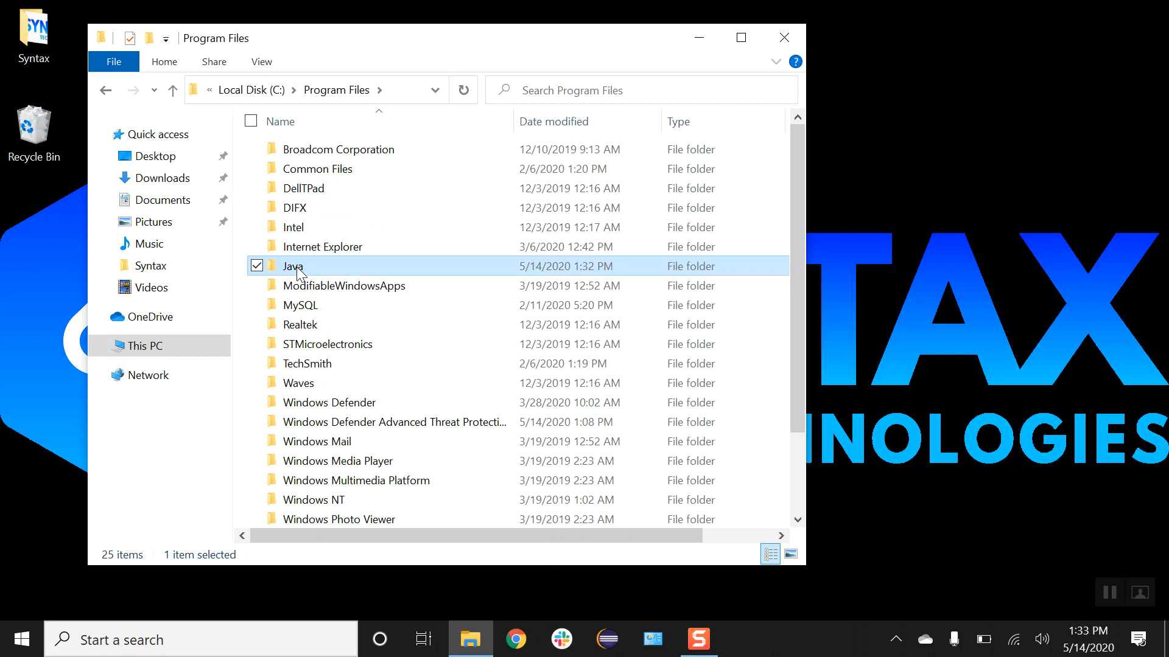
pyautogui.doubleClick(293, 266)
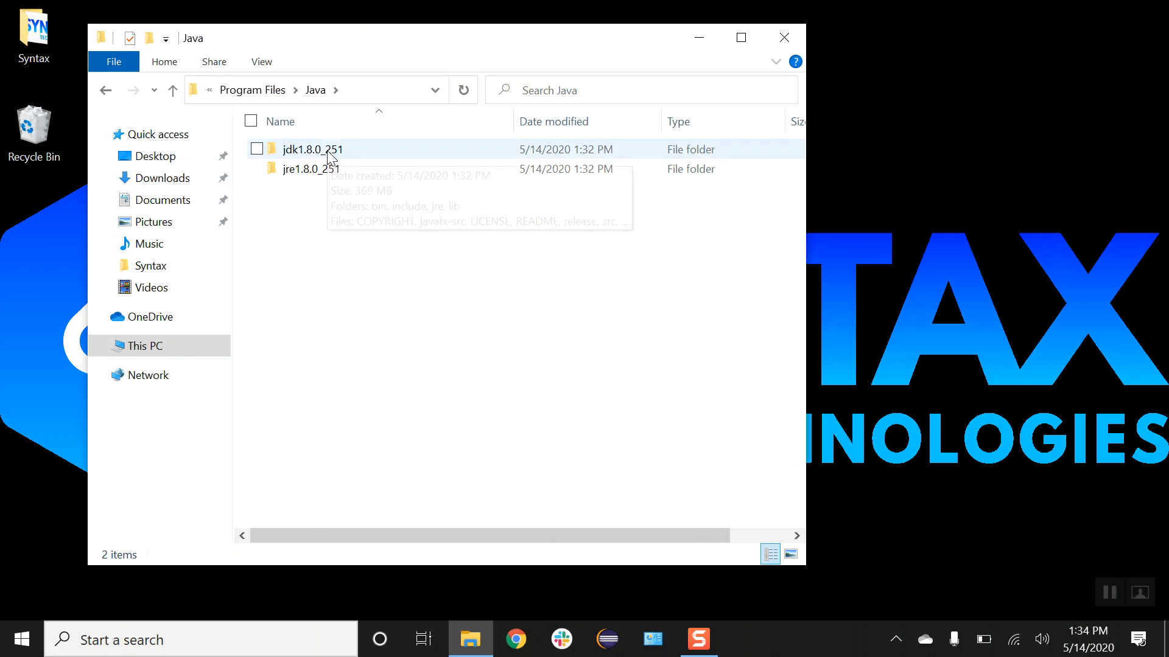
pyautogui.doubleClick(312, 149)
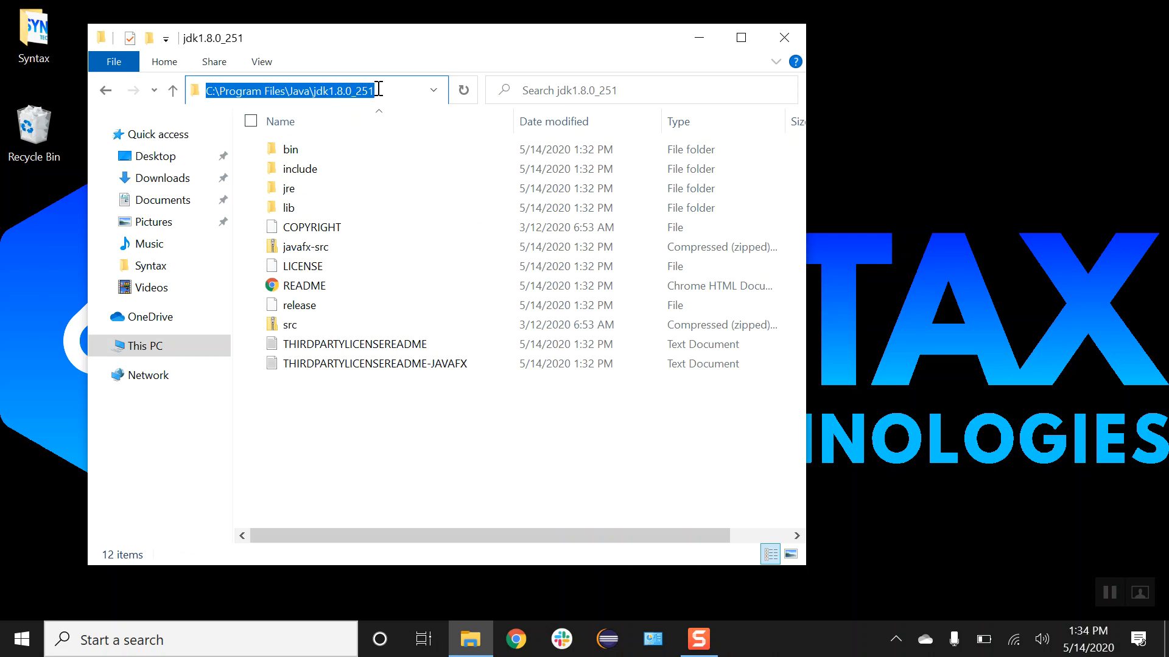
pyautogui.rightClick(291, 90)
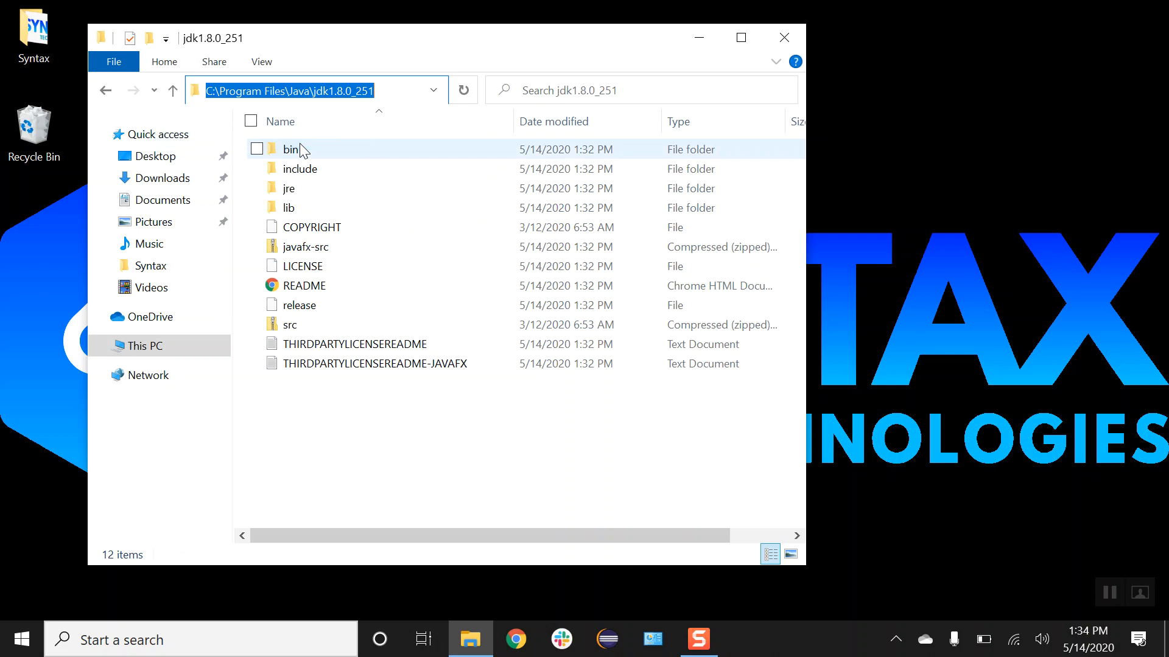
pyautogui.moveTo(292, 149)
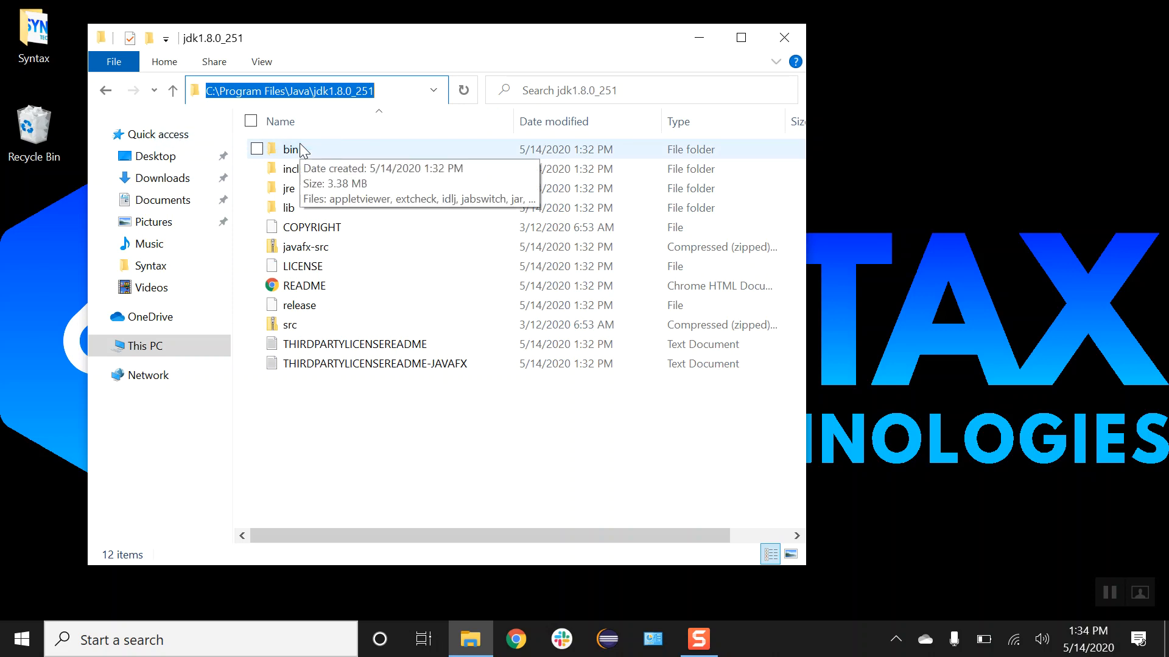
pyautogui.moveTo(662, 40)
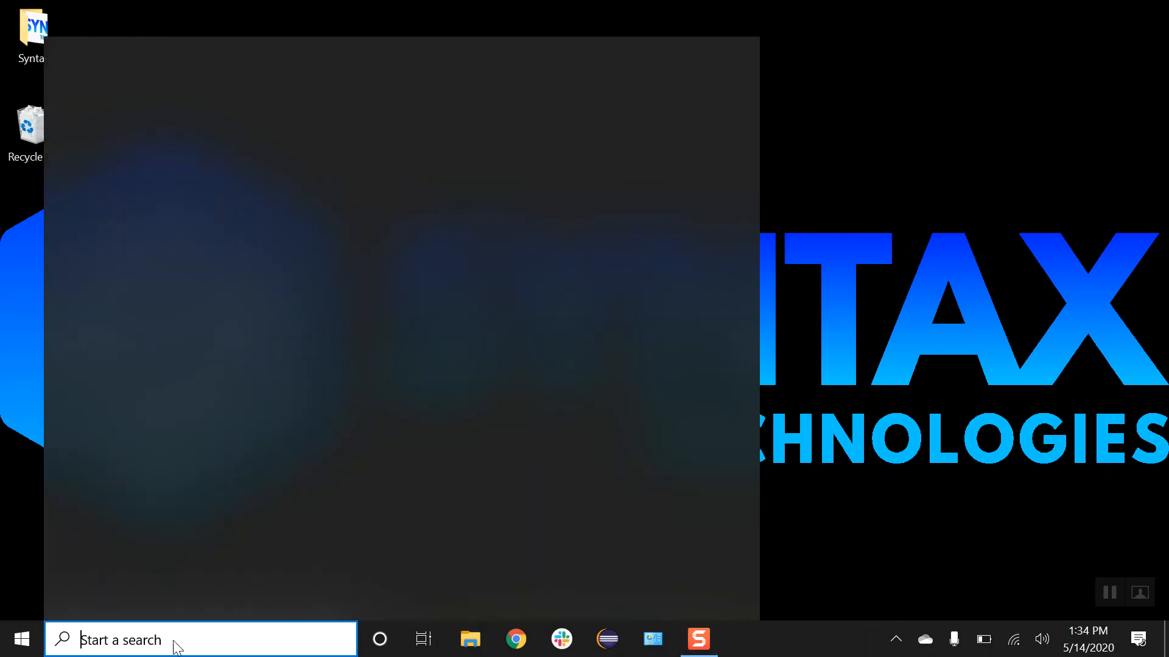
# - Search 'environ', open Edit the system environment variables, and open Environment Variables
pyautogui.write('e')
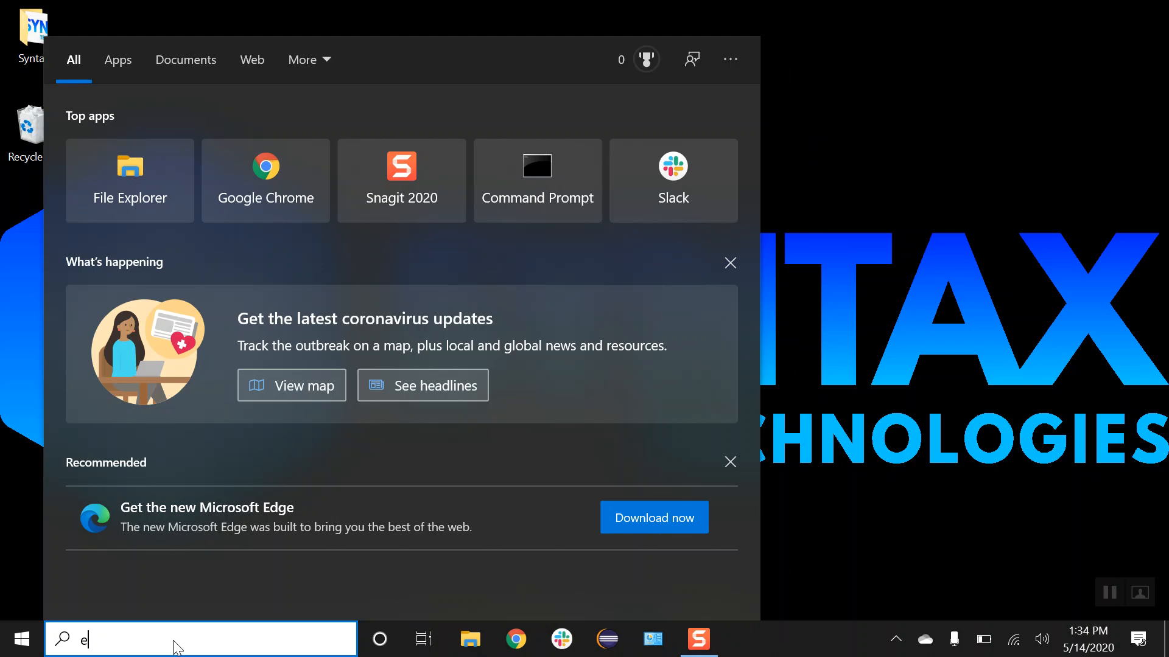
pyautogui.write('nviron')
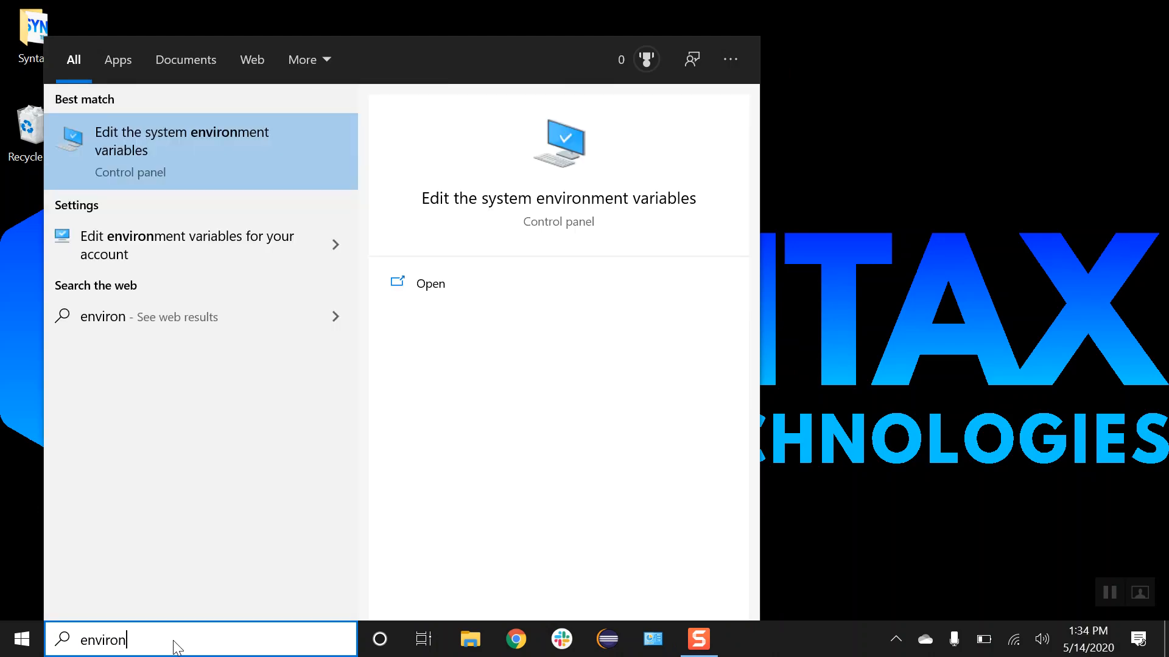
pyautogui.moveTo(235, 157)
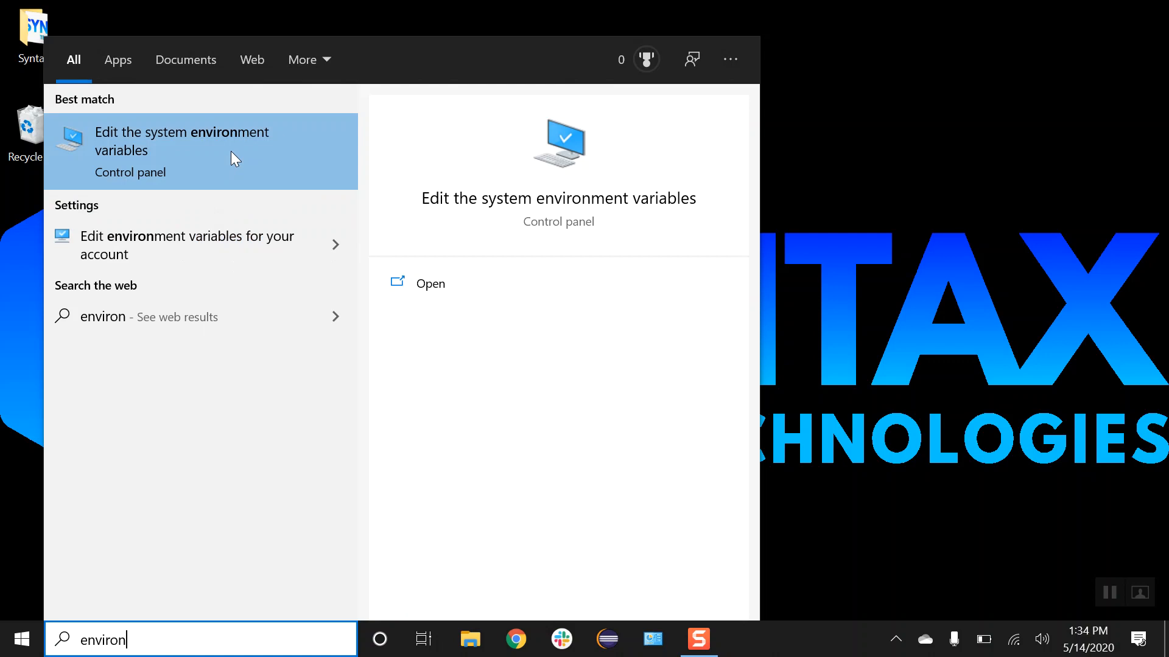
pyautogui.click(182, 141)
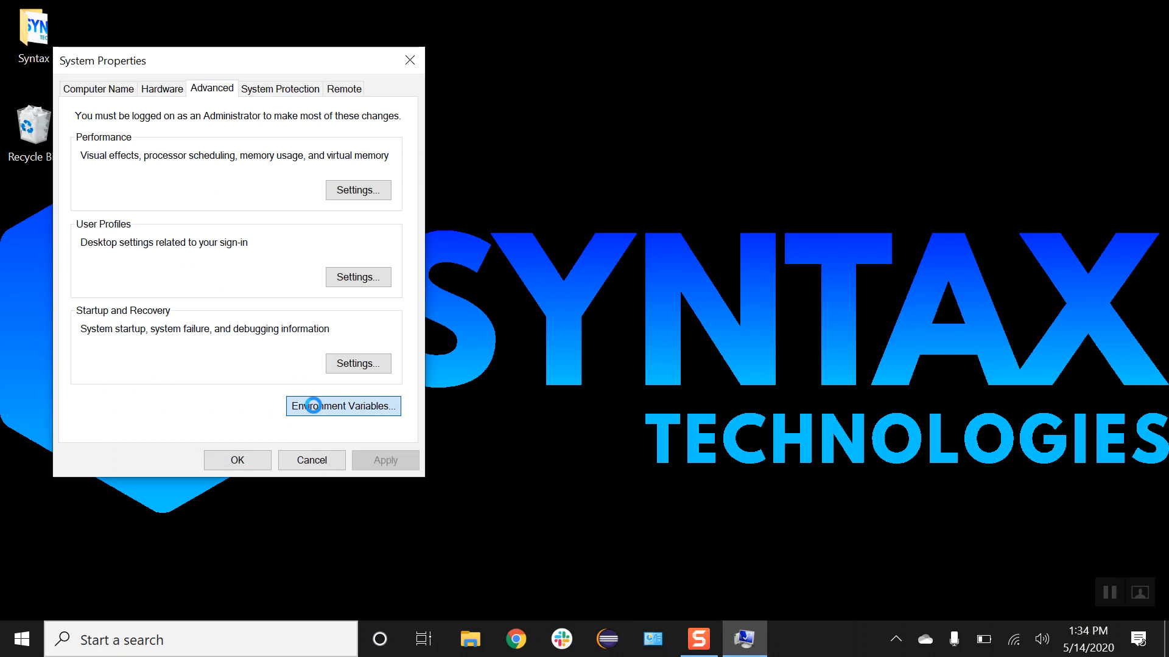
pyautogui.click(343, 406)
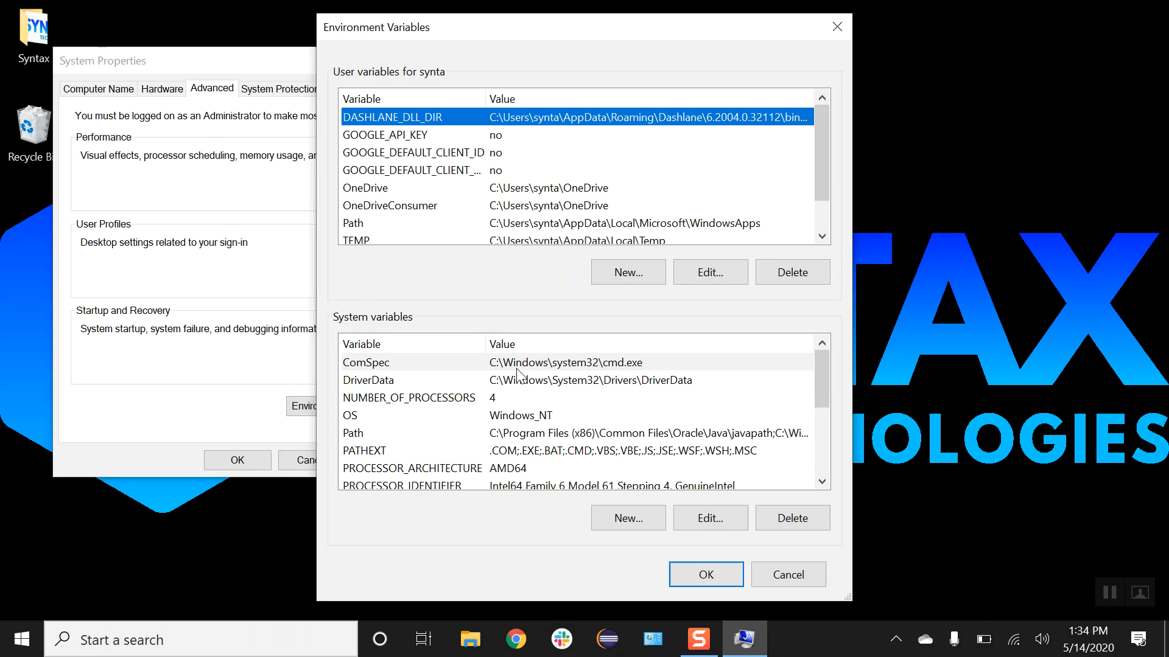
pyautogui.moveTo(583, 432)
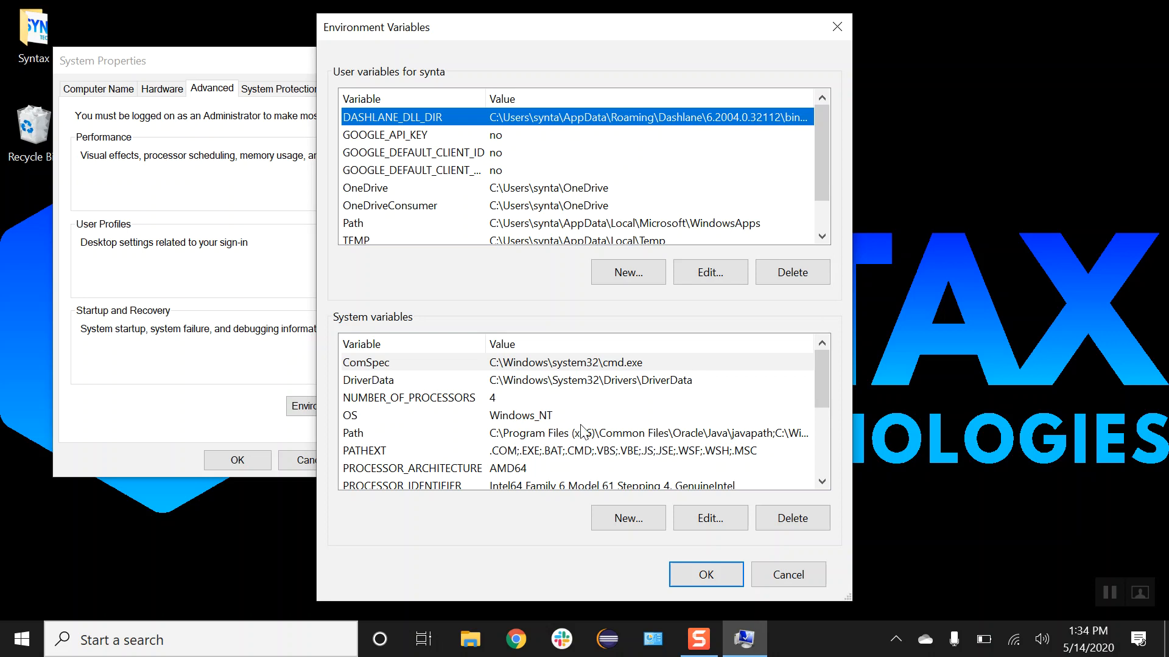
pyautogui.moveTo(608, 453)
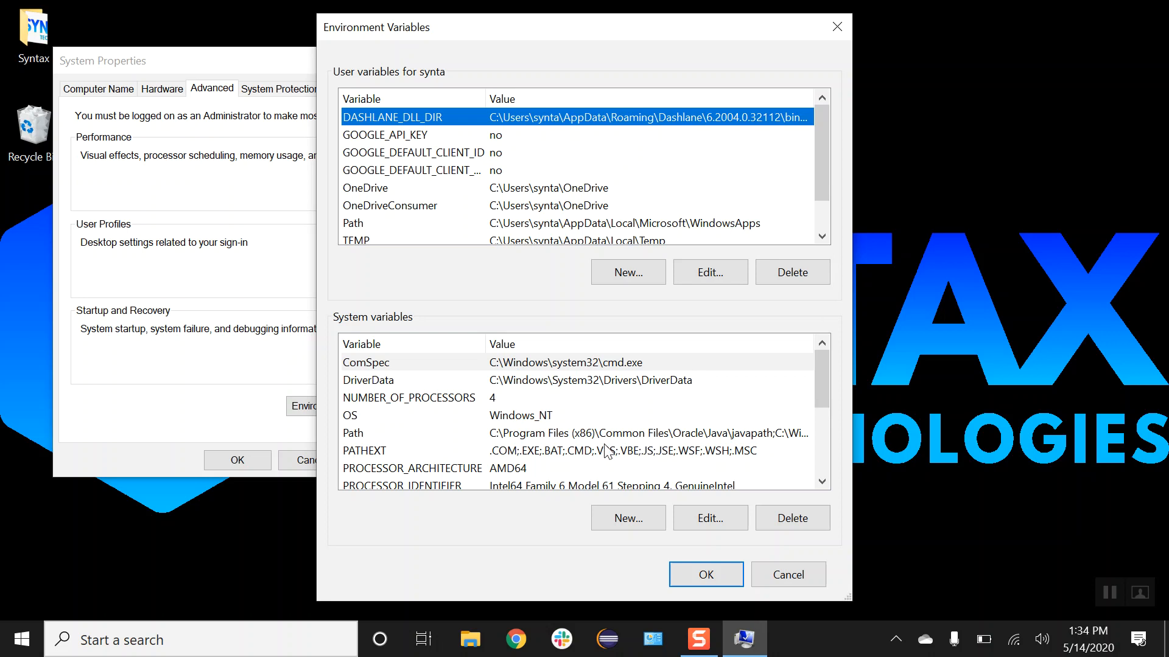
# - Add system variable JAVA_HOME with the pasted value C:\Program Files\Java\jdk1.8.0_251
pyautogui.click(627, 518)
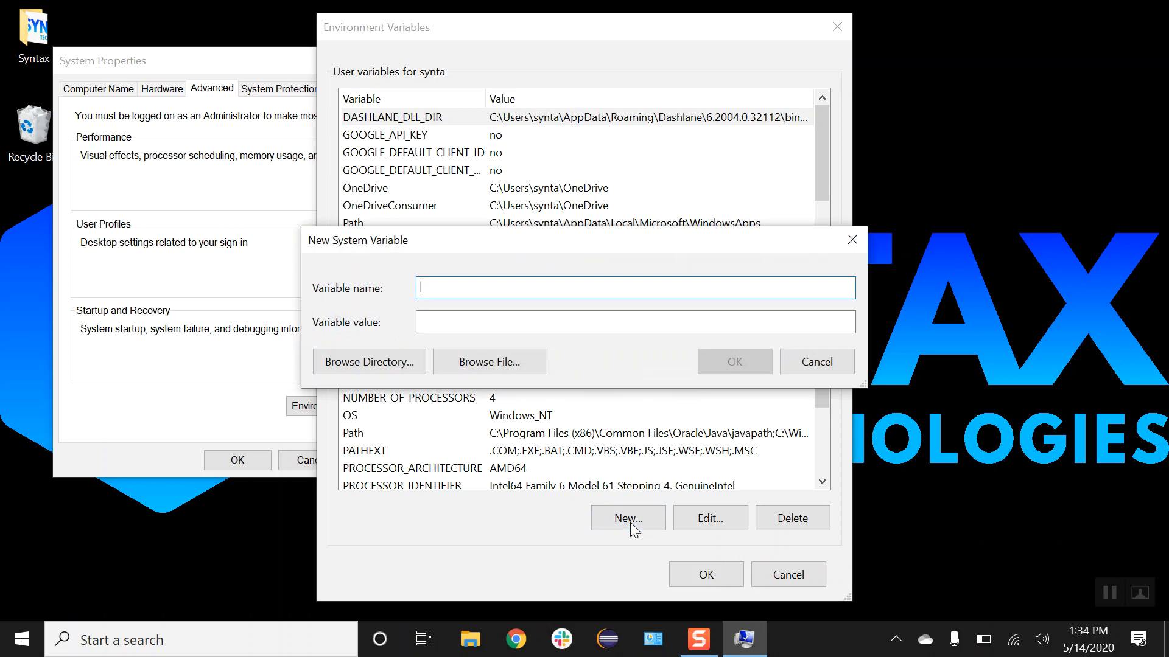
pyautogui.moveTo(582, 289)
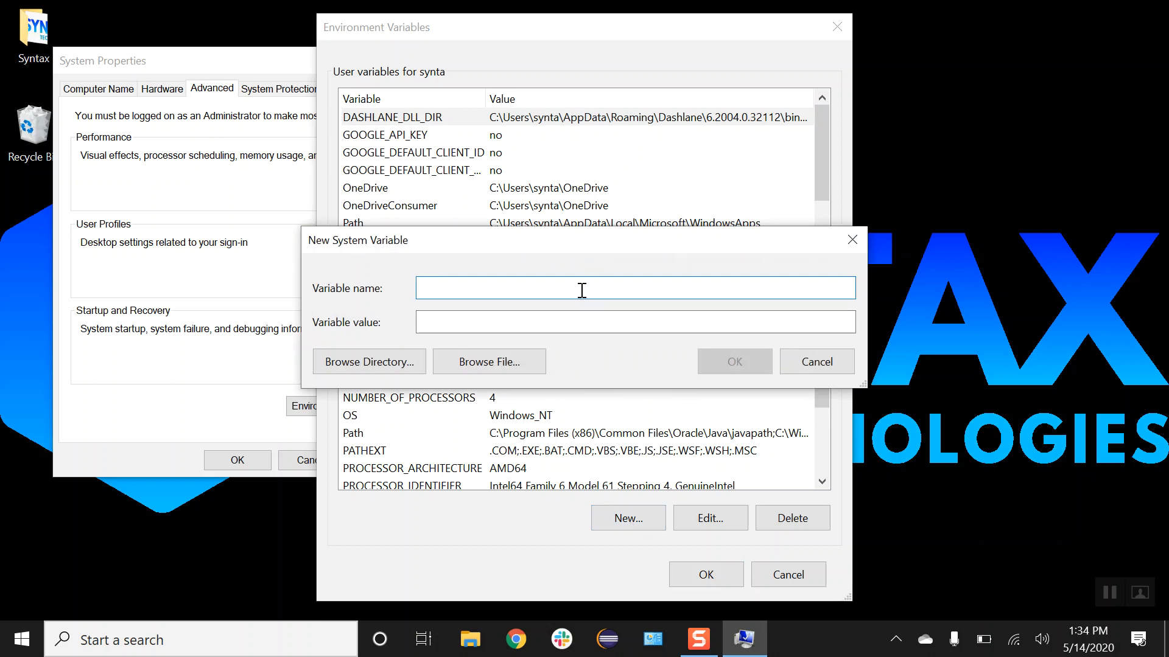
pyautogui.write('JAVA_')
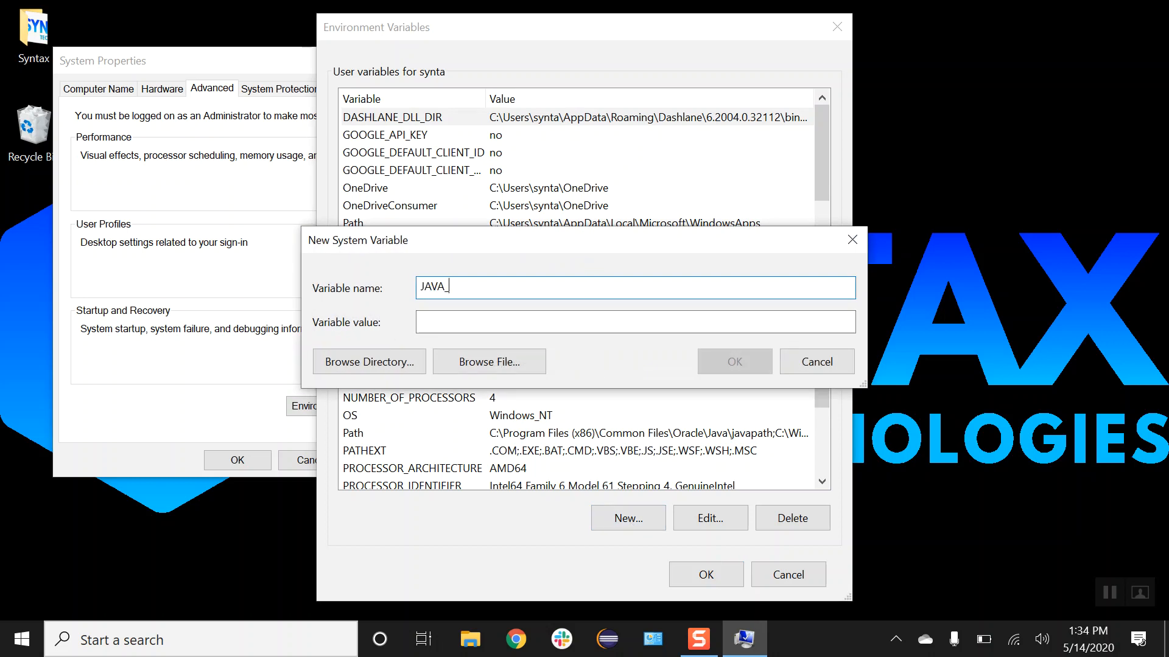
pyautogui.write('HOME')
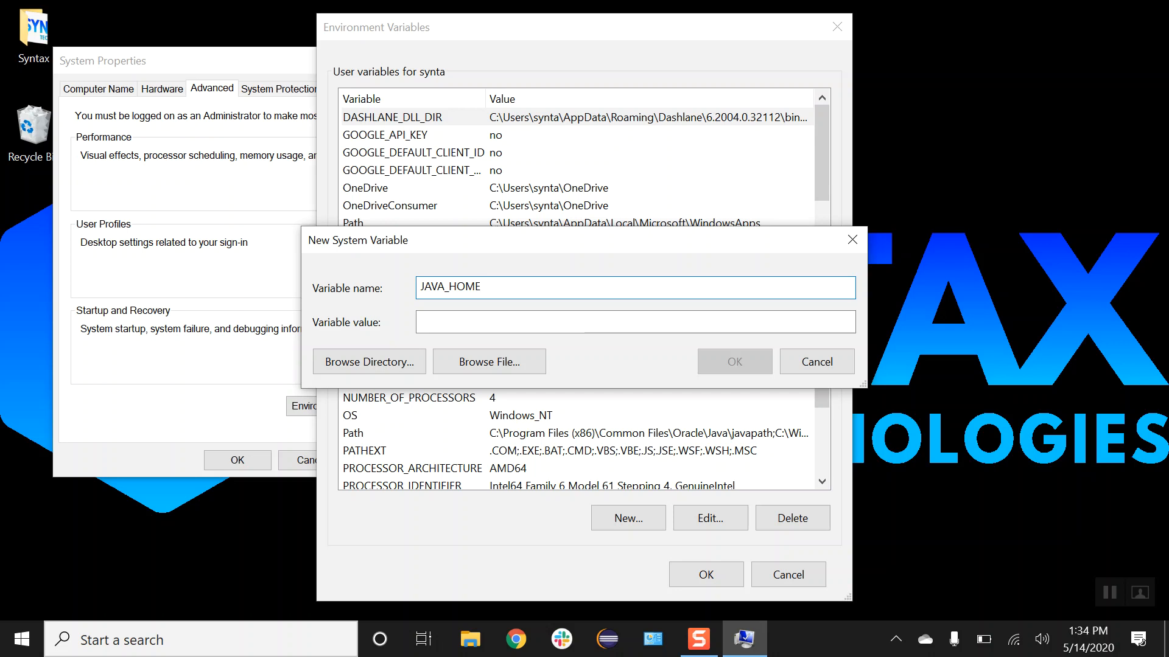
pyautogui.click(567, 322)
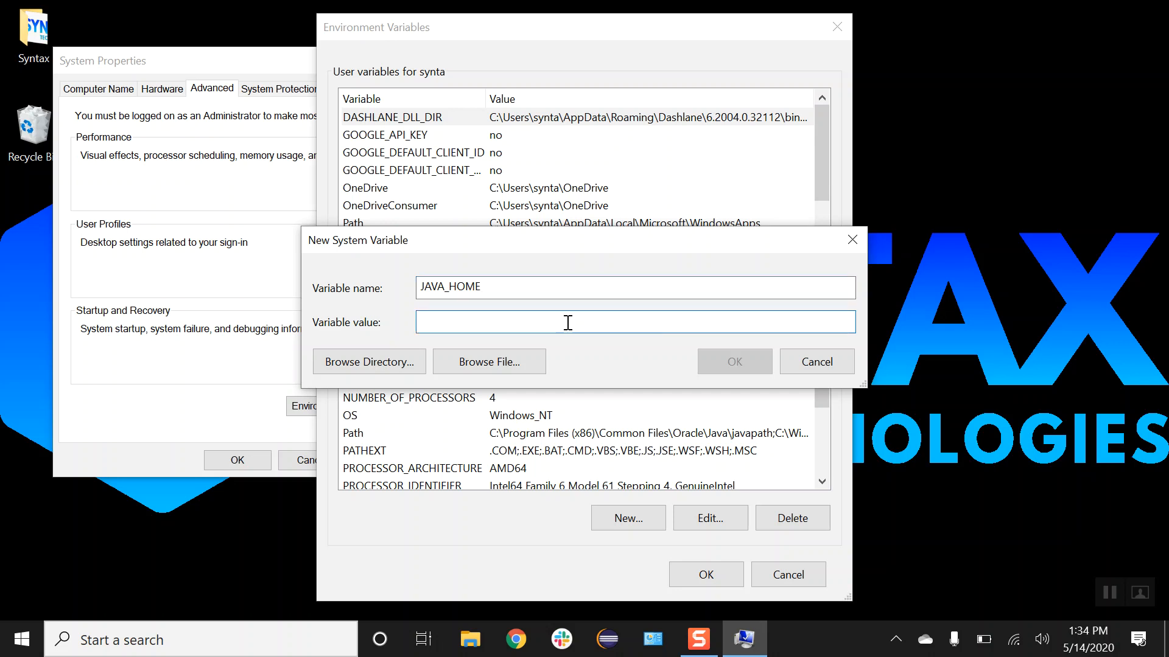
pyautogui.rightClick(568, 322)
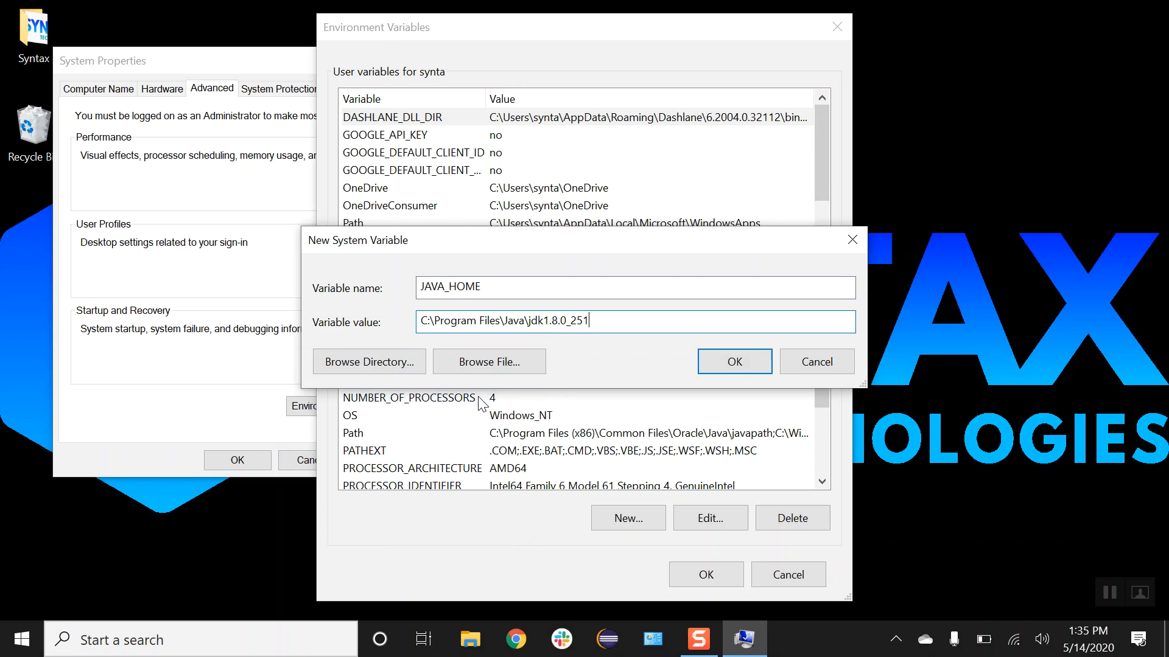
pyautogui.moveTo(597, 369)
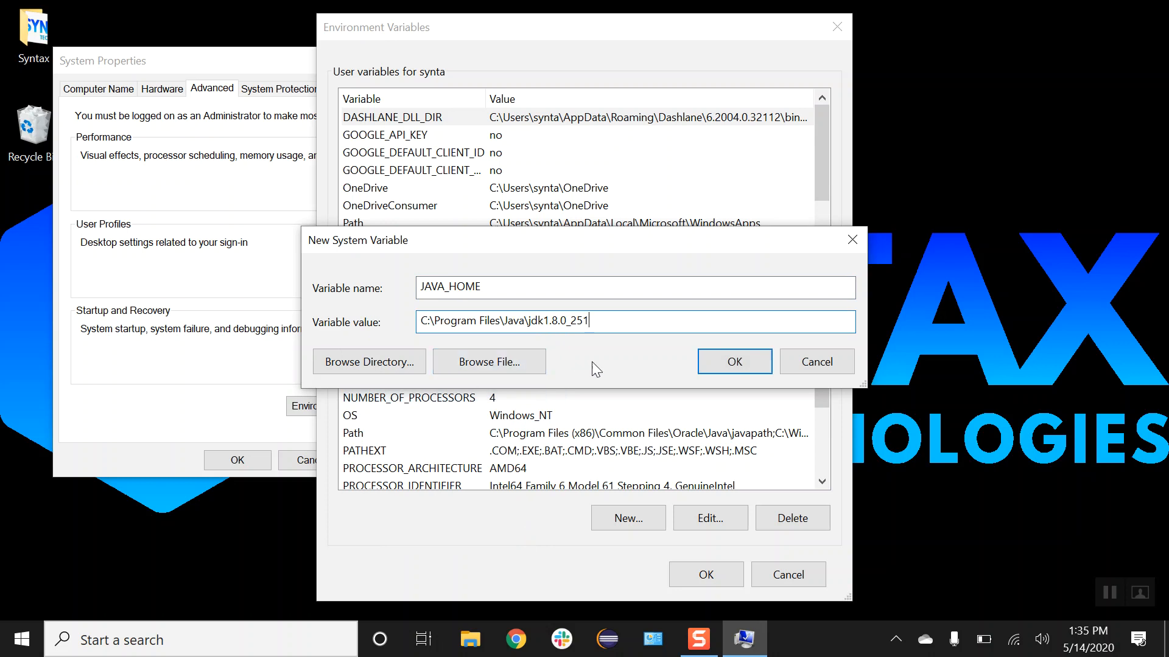
pyautogui.click(734, 361)
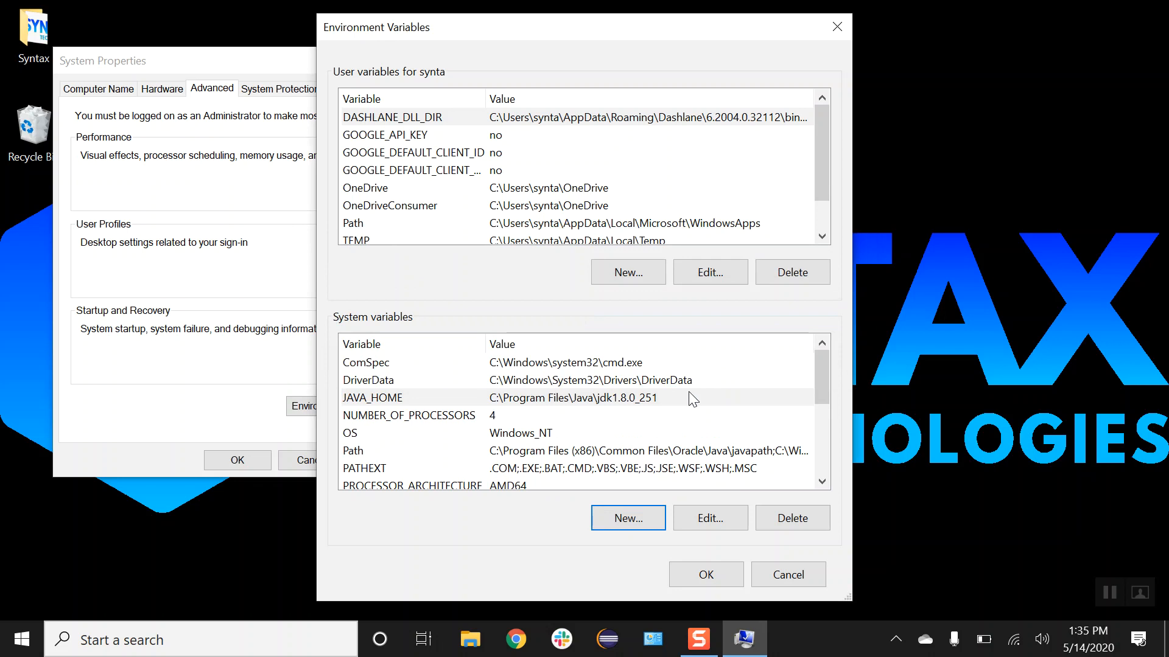
pyautogui.moveTo(417, 458)
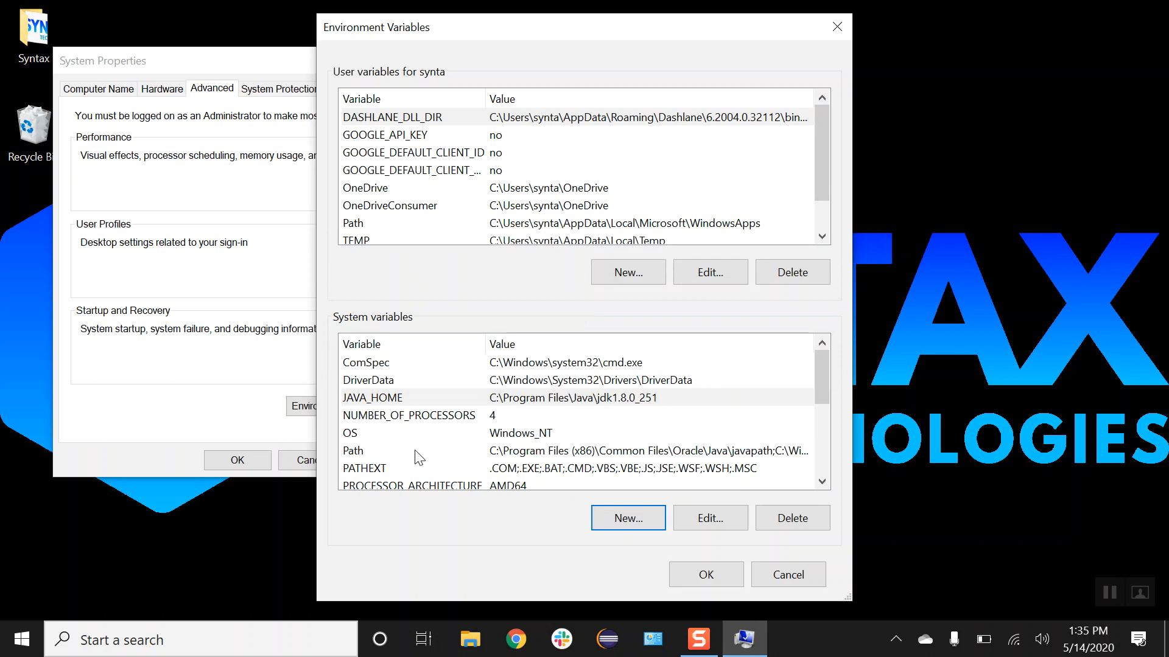
# - Add a new %JAVA_HOME%\bin entry to the system Path variable
pyautogui.click(409, 450)
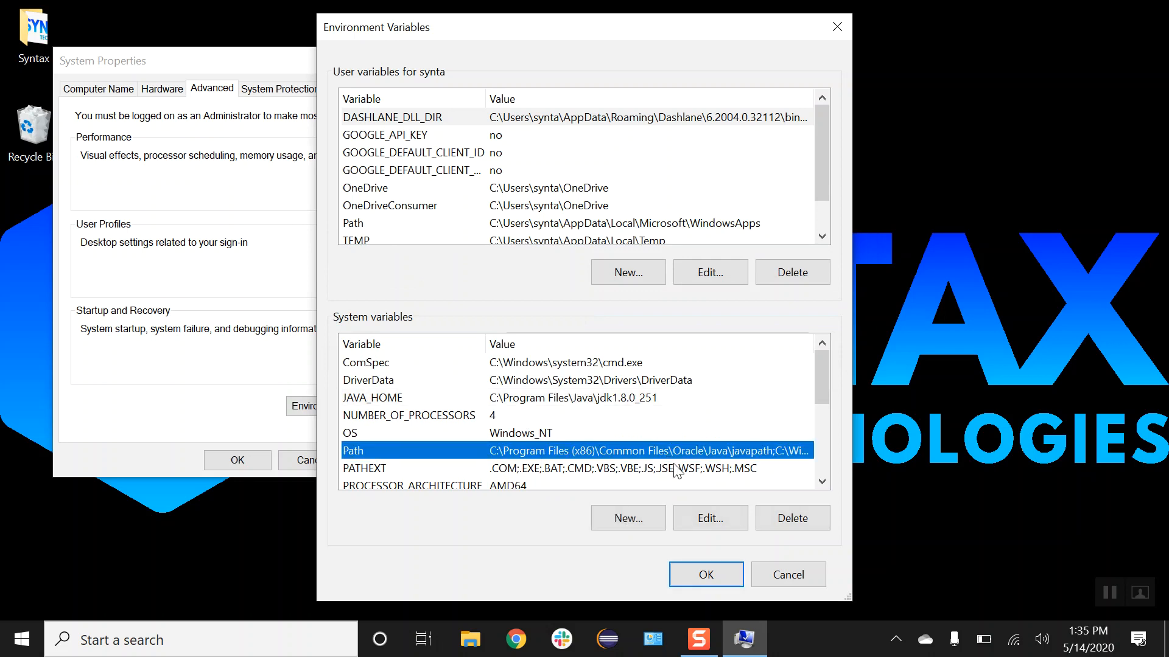
pyautogui.click(708, 518)
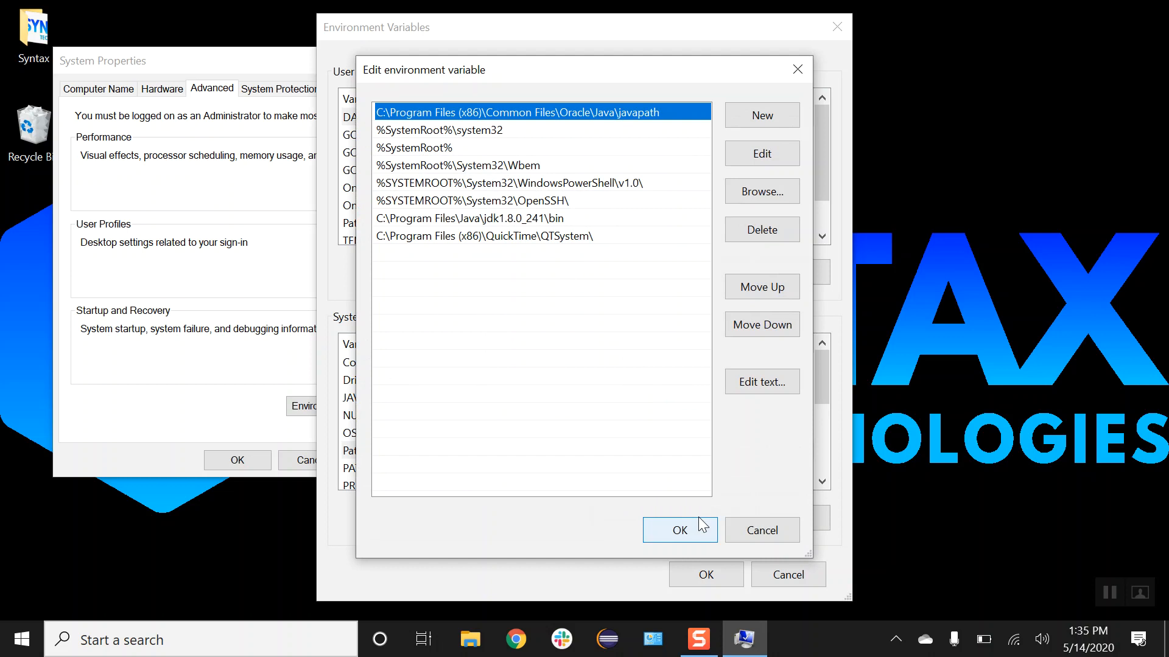
pyautogui.moveTo(761, 190)
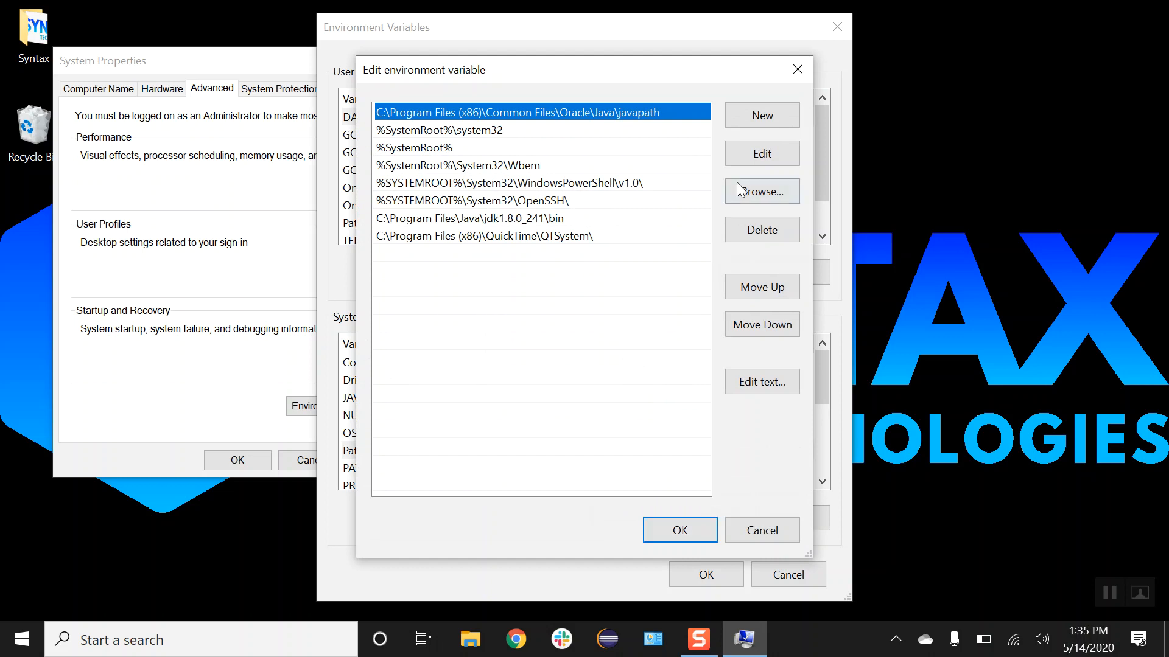
pyautogui.click(761, 115)
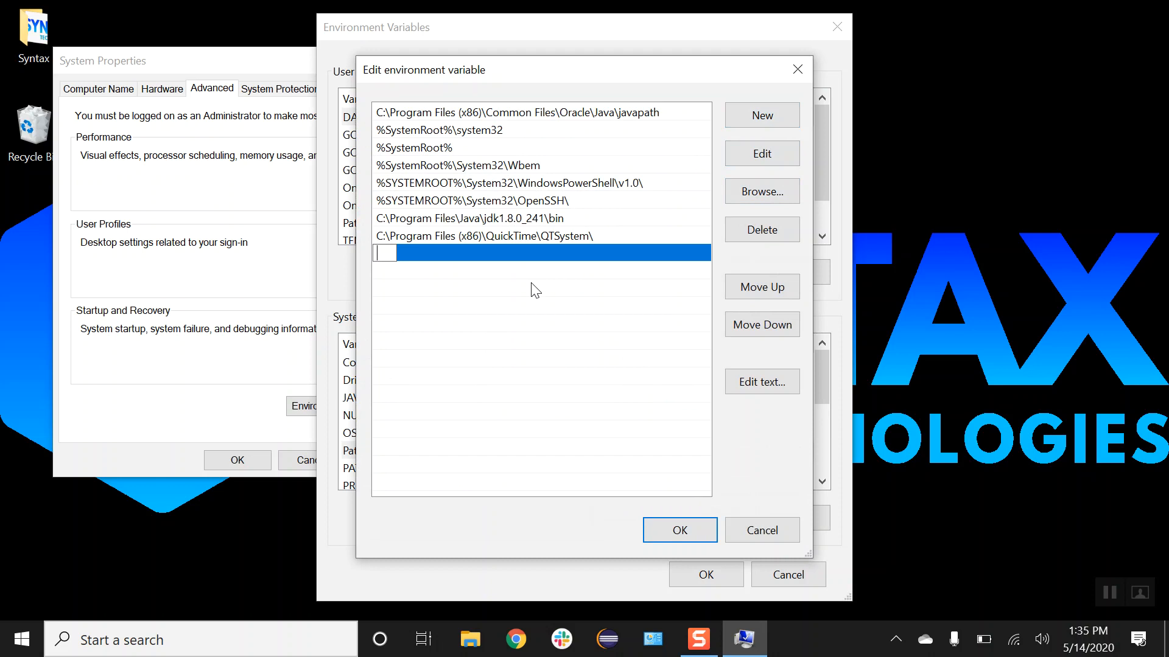
pyautogui.write('%')
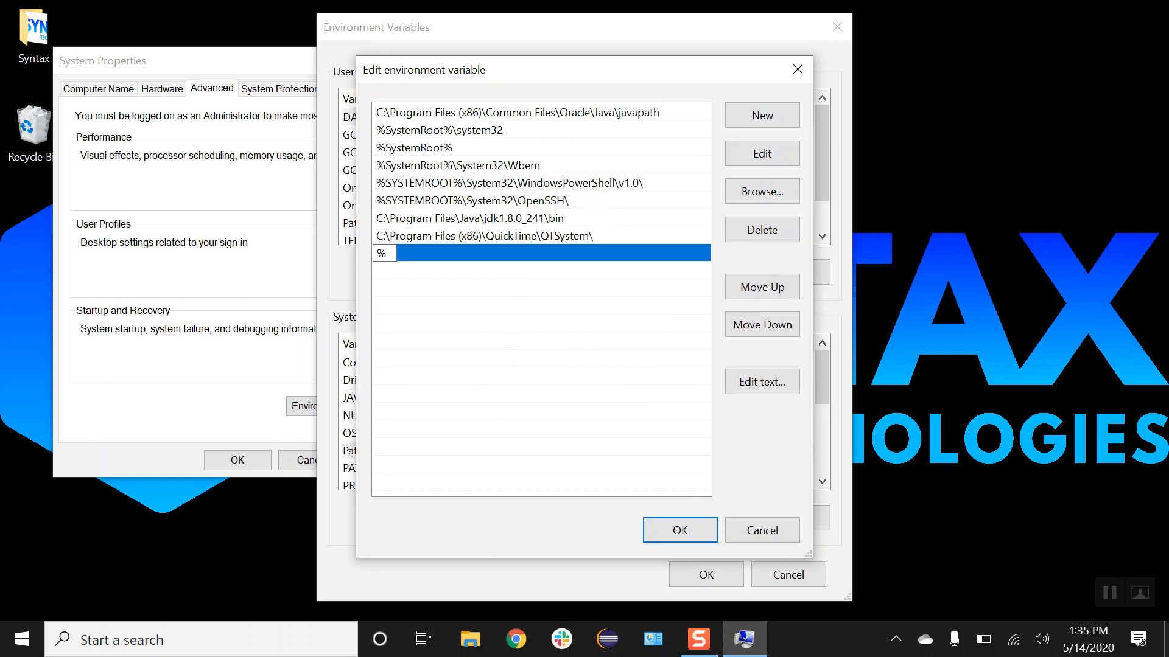
pyautogui.write('JAVA')
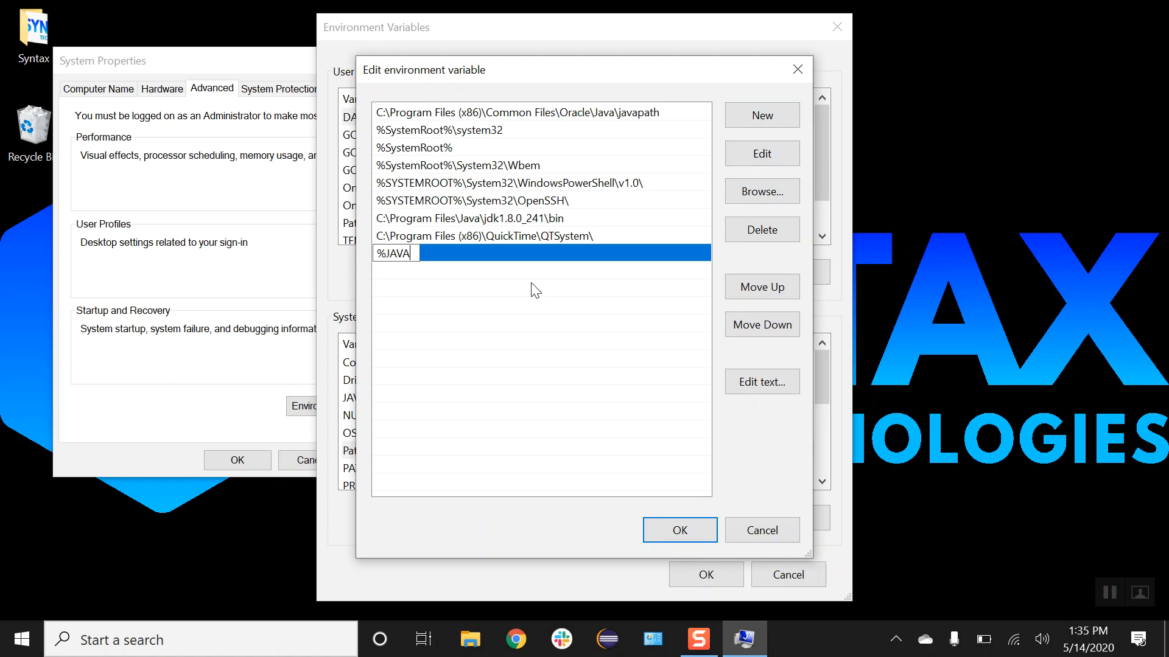
pyautogui.write('_HOME')
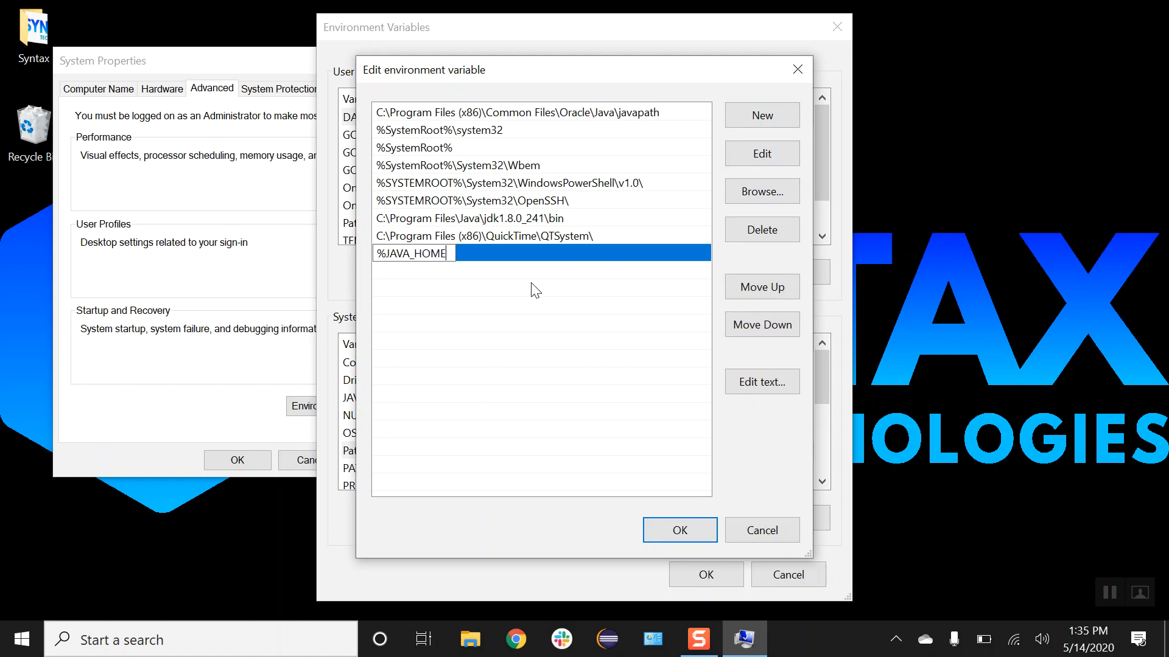
pyautogui.write('%')
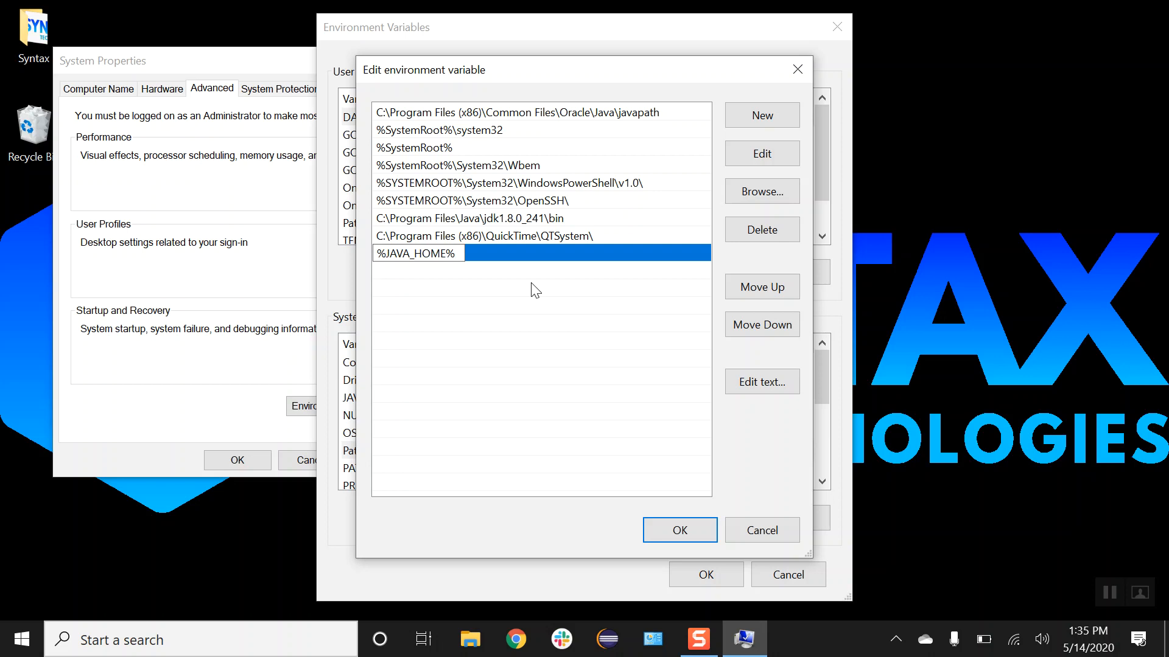
pyautogui.write('\\bi')
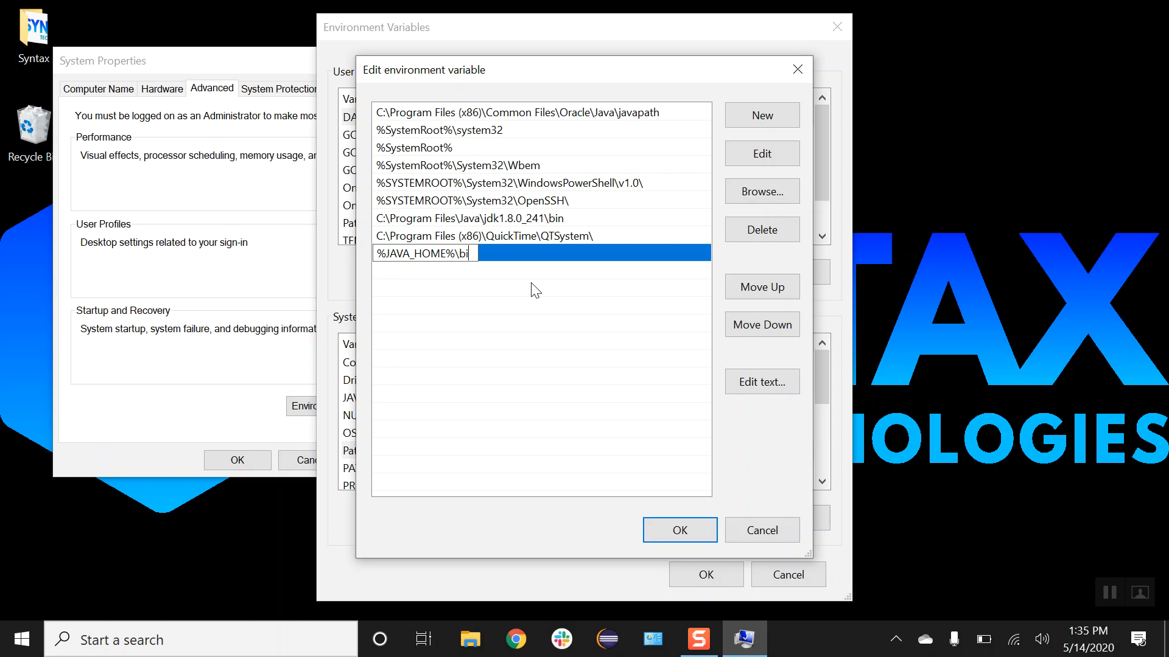
pyautogui.write('n')
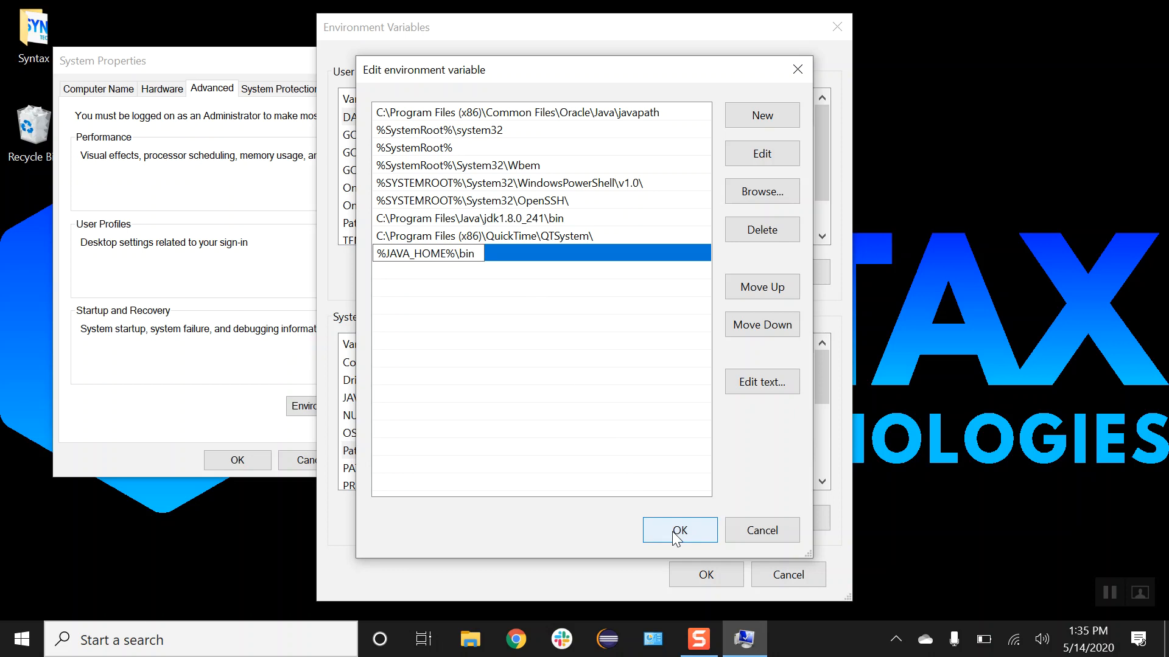
# - Save the Path change and close Environment Variables and System Properties
pyautogui.click(678, 530)
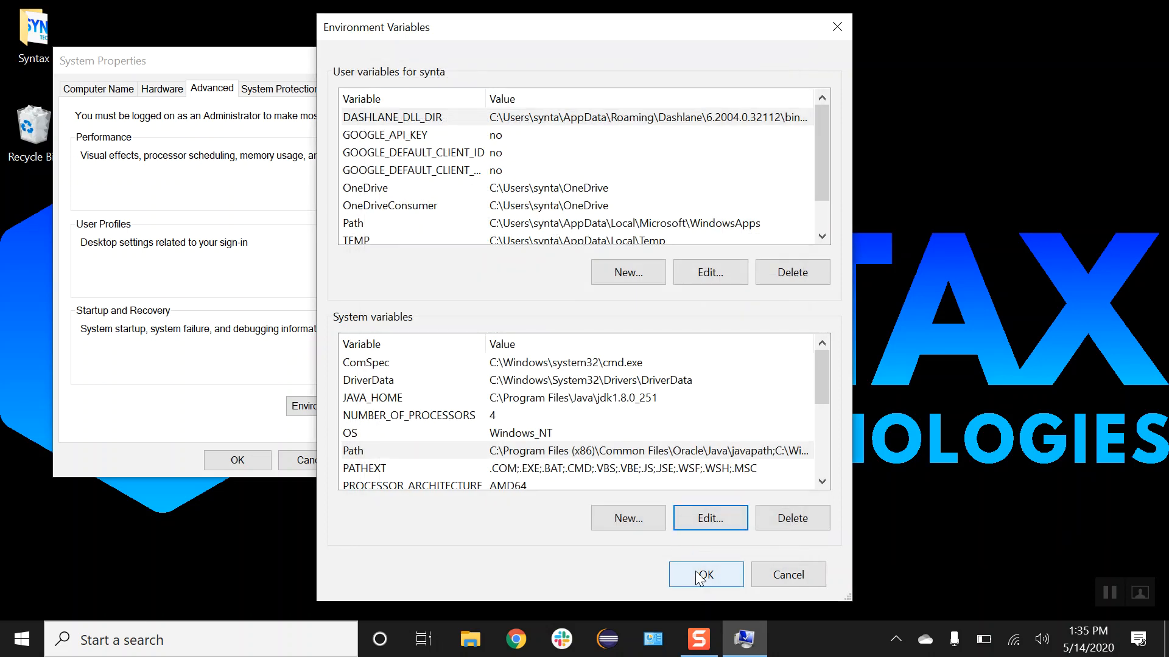
pyautogui.click(705, 575)
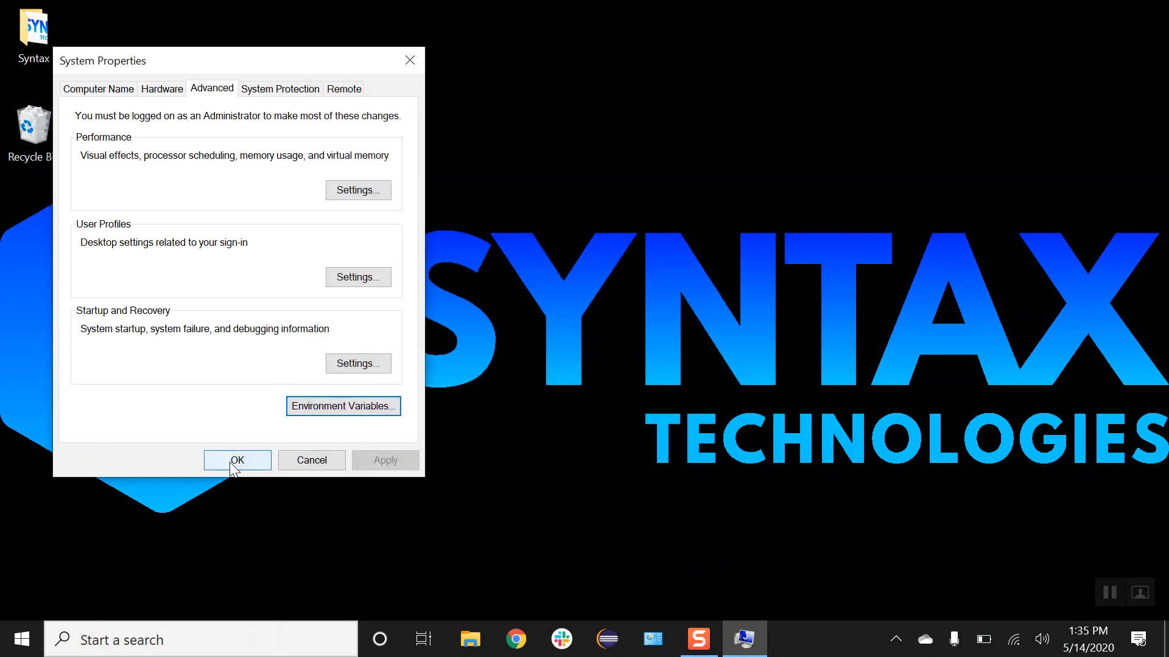
pyautogui.click(237, 460)
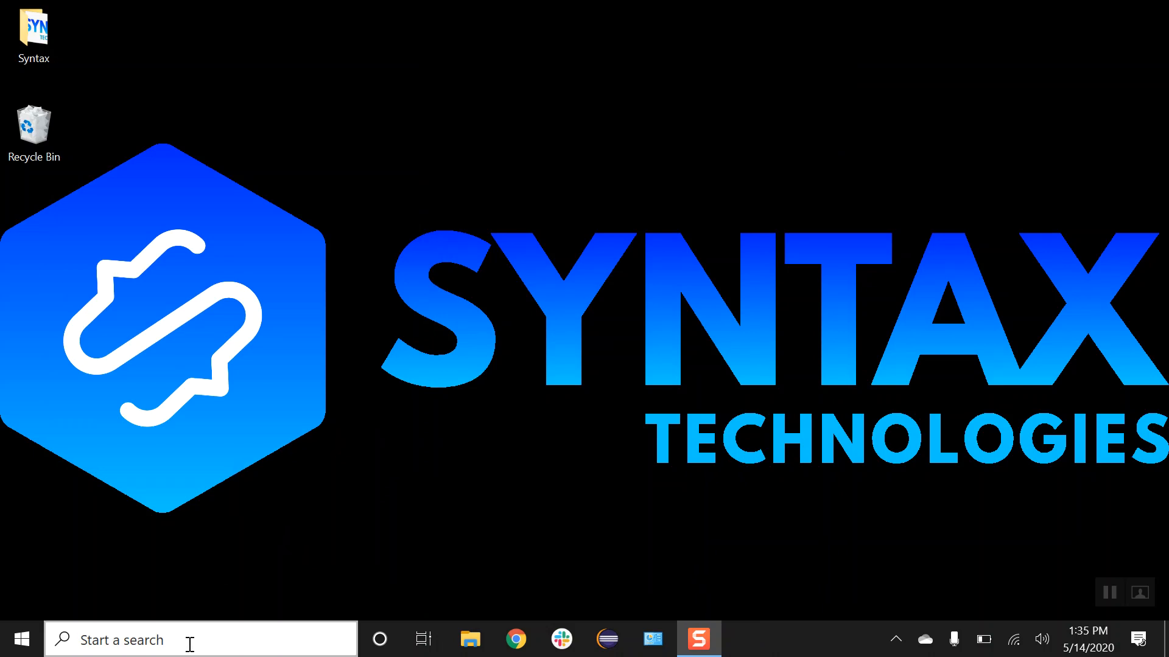
# - Open Command Prompt from Start, run java -version to see 1.8.0_251, and start an echo command
pyautogui.write('Command Prompt')
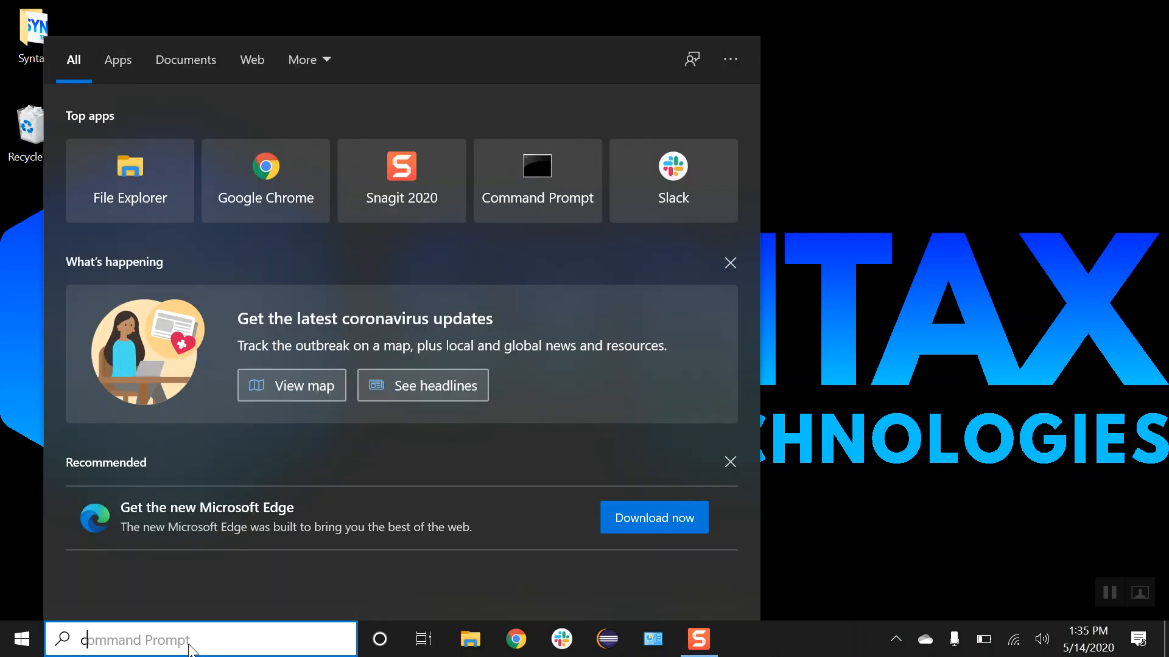
pyautogui.press('enter')
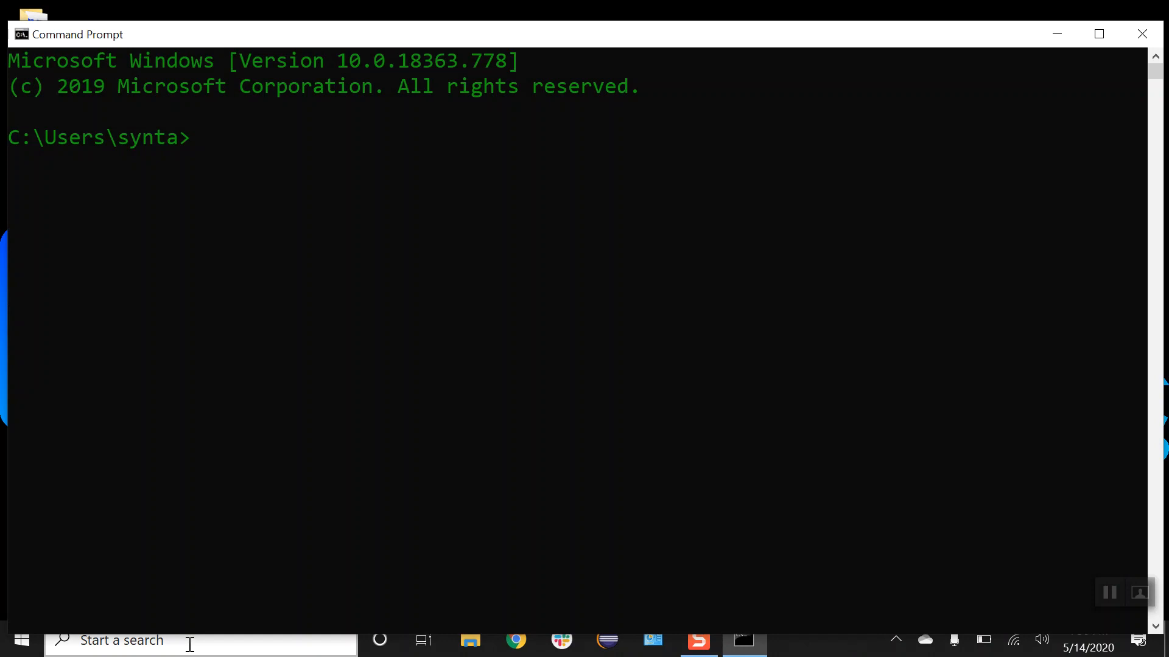
pyautogui.write('java')
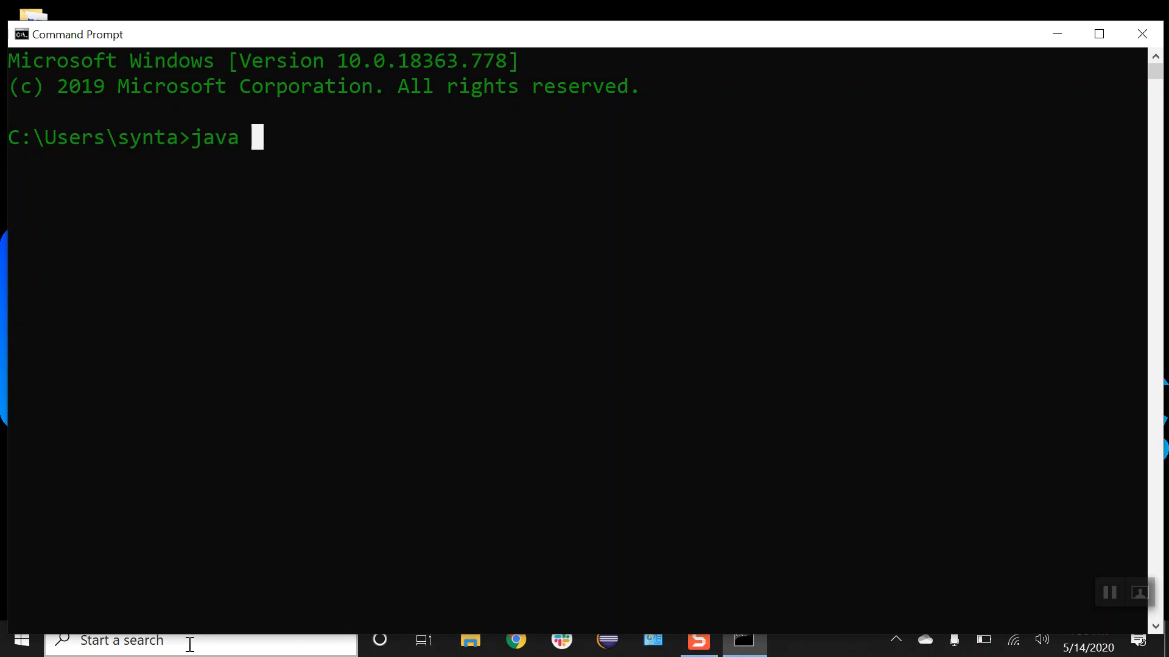
pyautogui.write('-version')
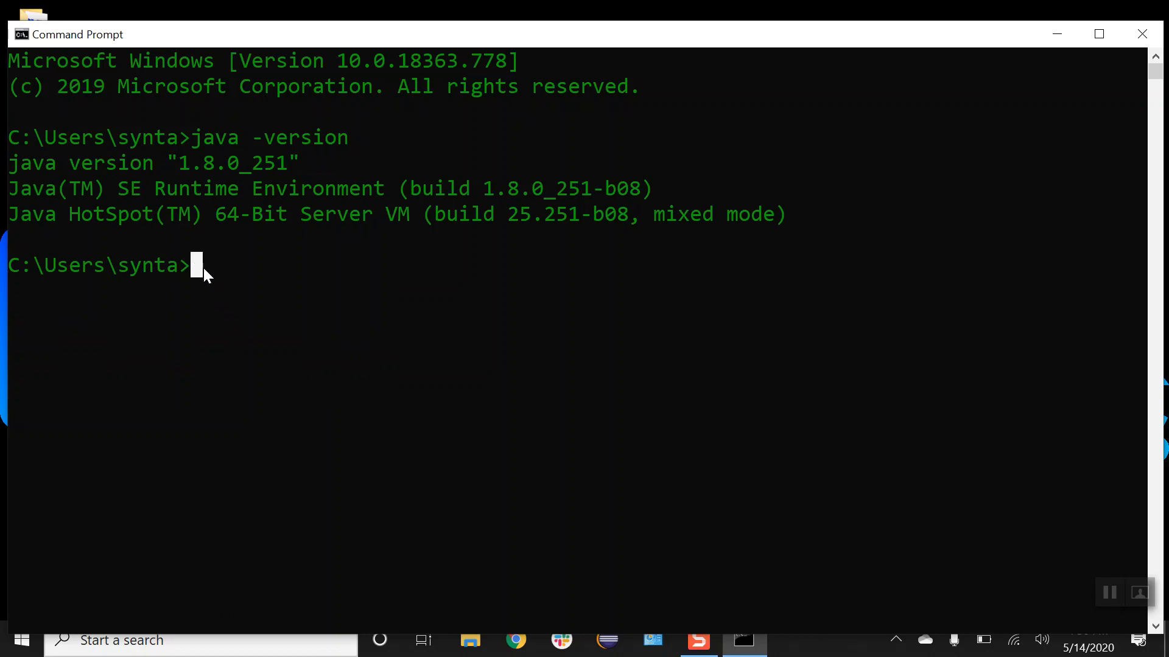
pyautogui.write('echo')
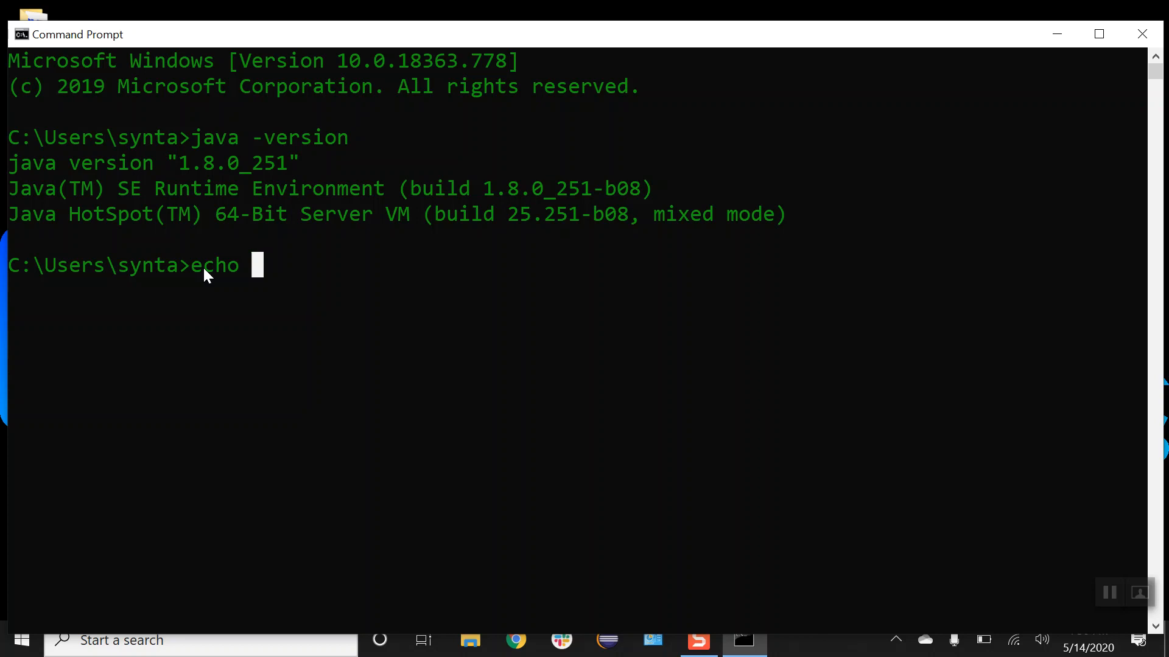
# - Echo %JAVA_HOME% to print C:\Program Files\Java\jdk1.8.0_251
pyautogui.write('%JAV')
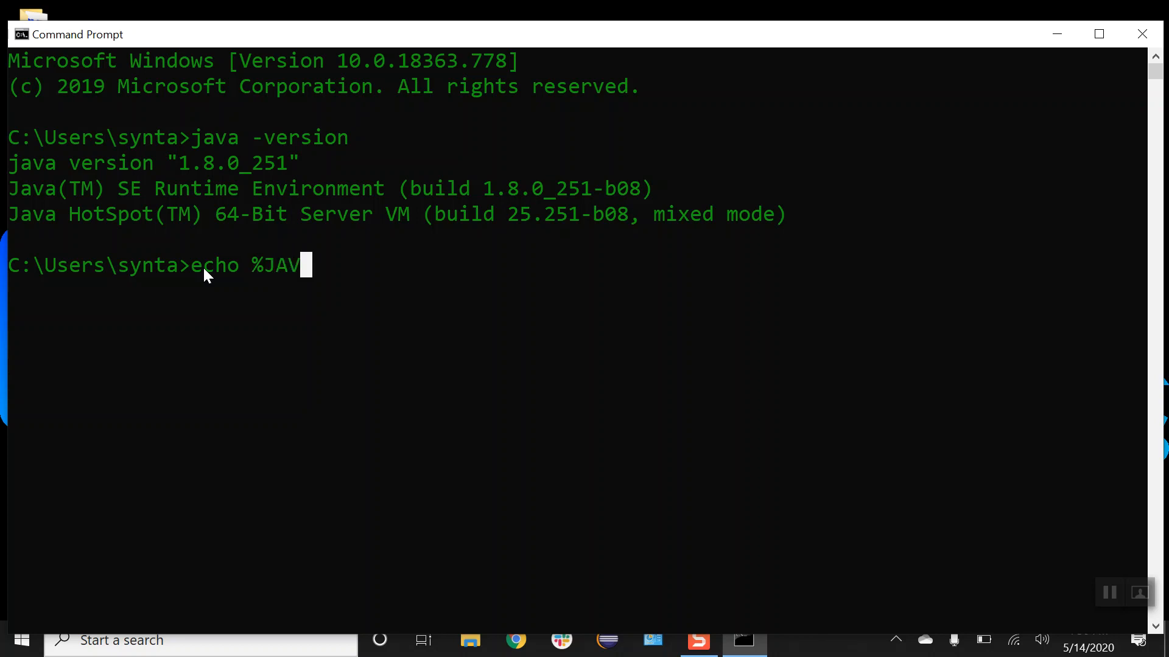
pyautogui.write('_HO')
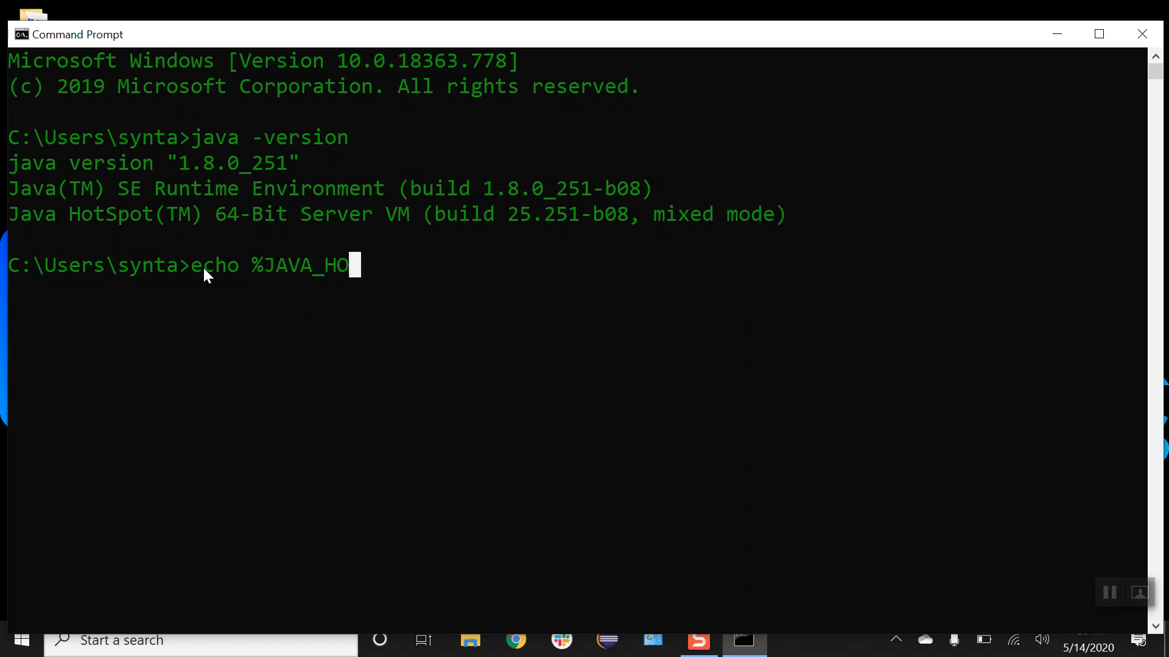
pyautogui.write('ME%')
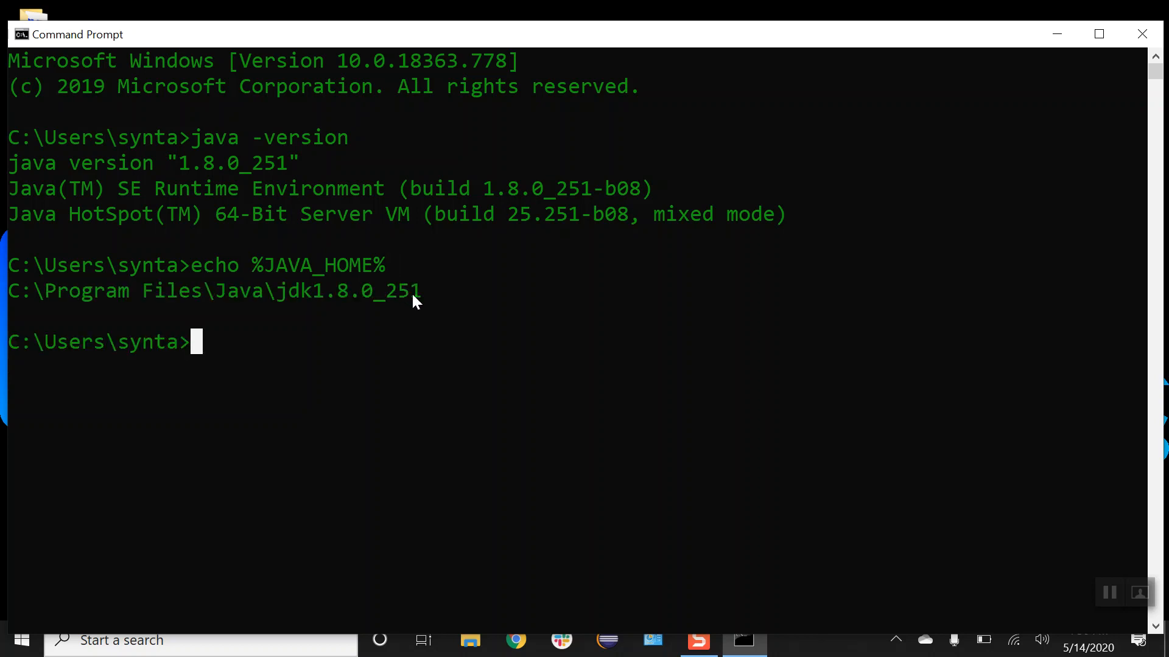
pyautogui.moveTo(428, 308)
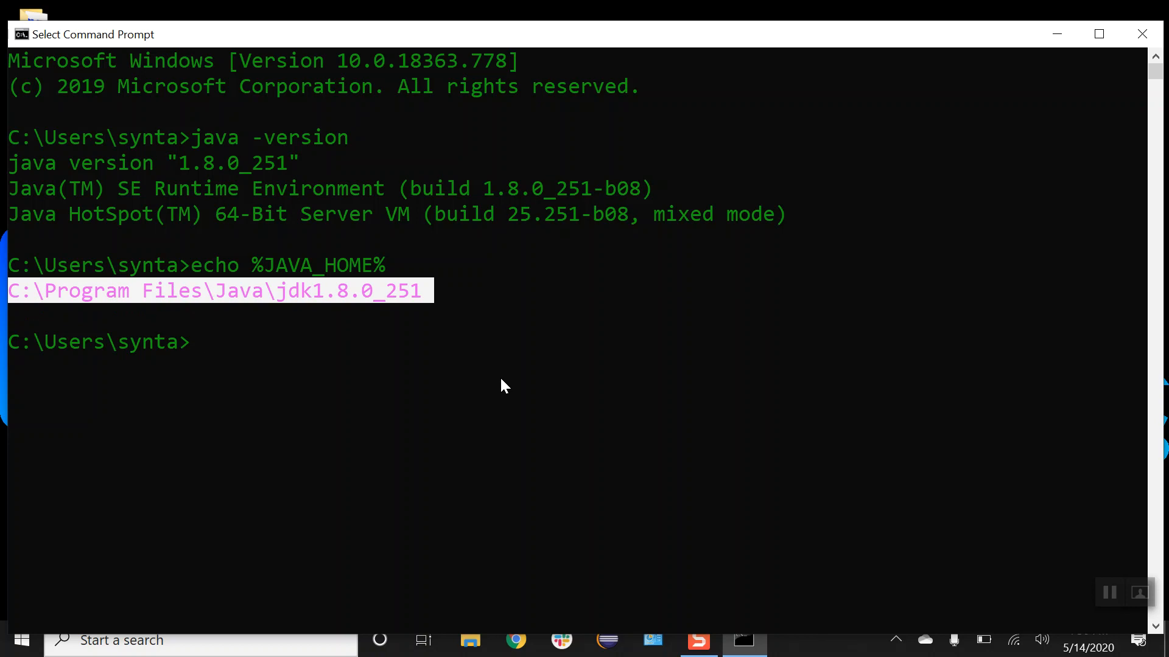
pyautogui.moveTo(627, 413)
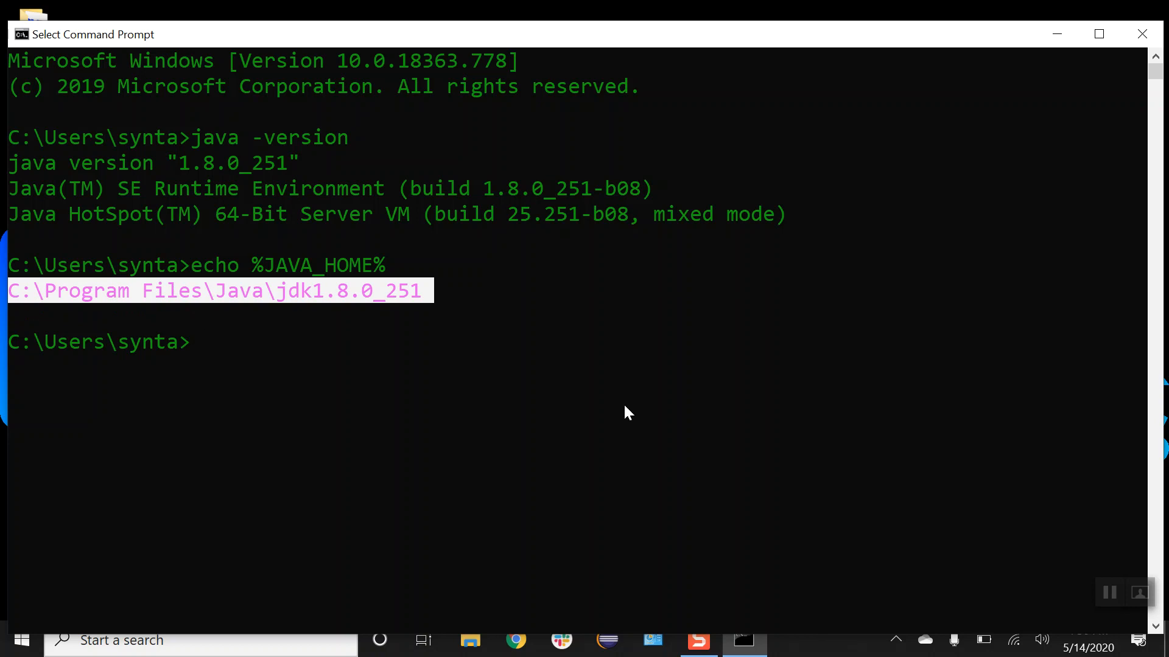
pyautogui.moveTo(1078, 586)
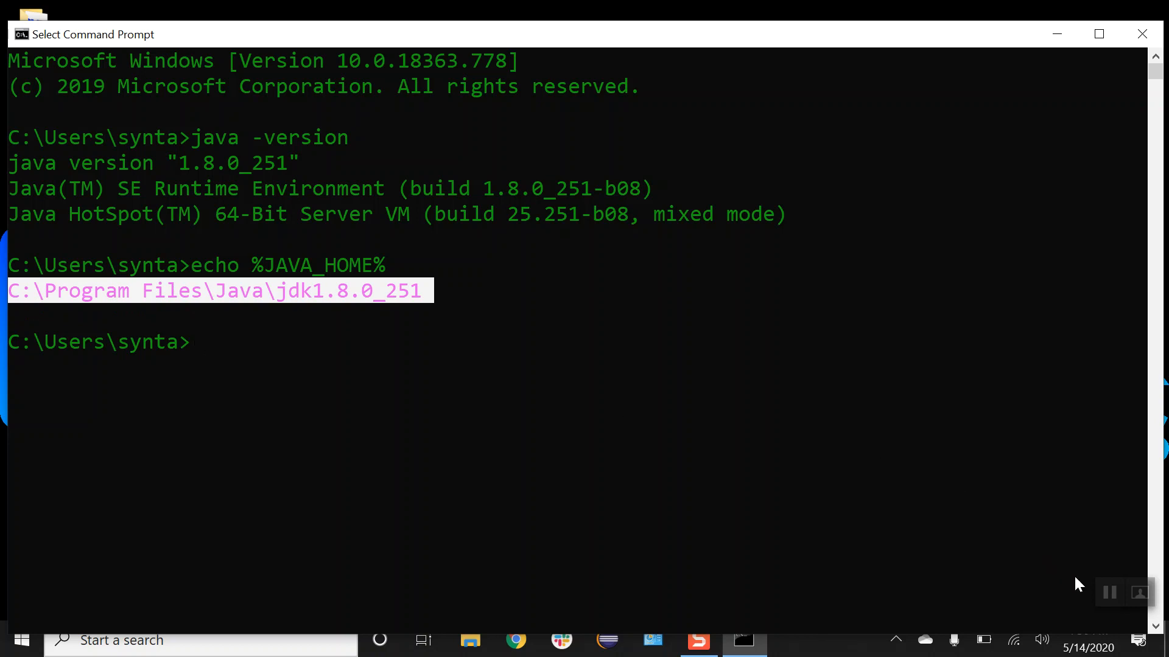